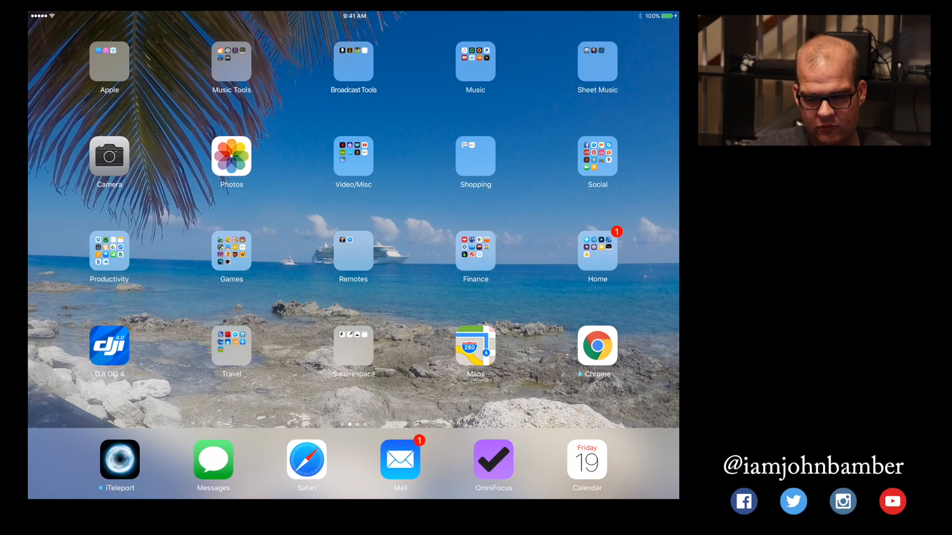
Launch LumaFusion from the Video/Misc folder on the Home Screen.
left_click(353, 160)
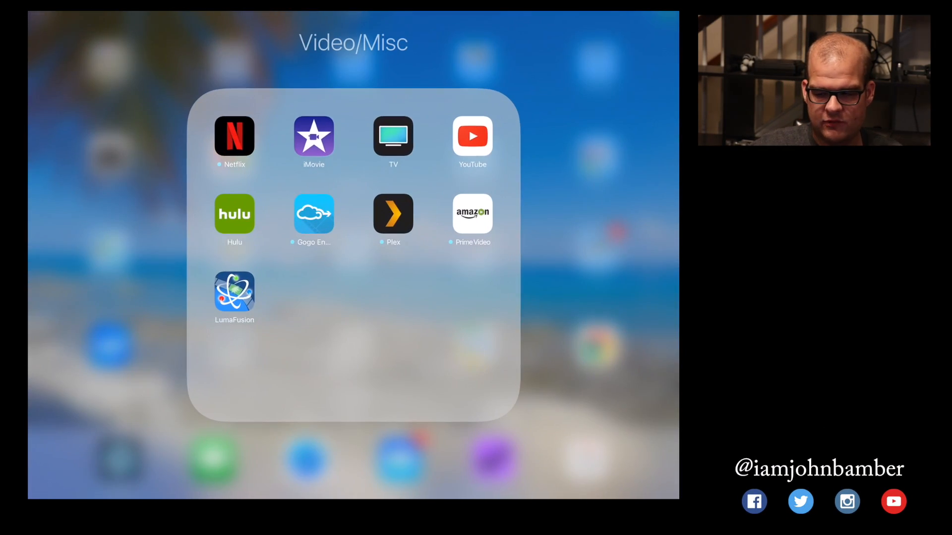
left_click(234, 292)
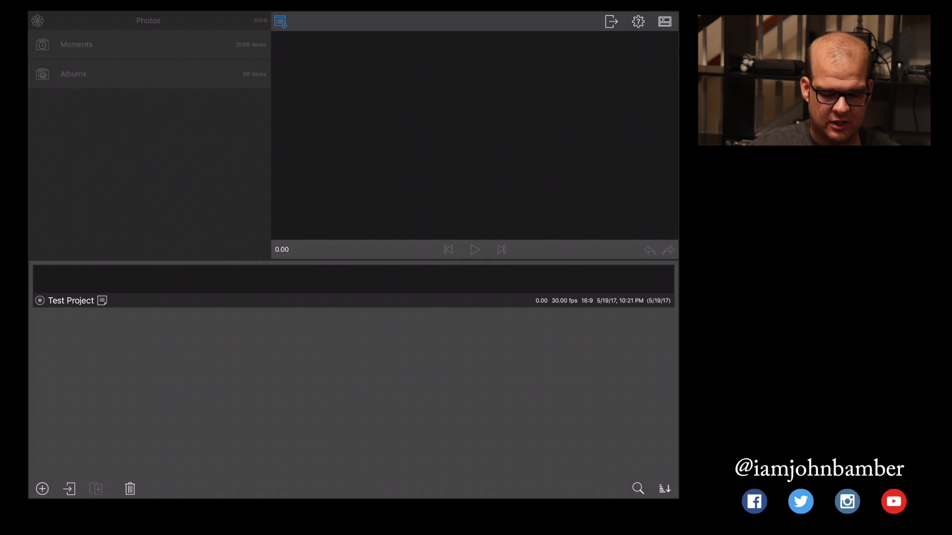
Create the project 'My Luma Fusion Tutorial Fun Video Thing' at 30 fps and 16:9 aspect.
left_click(41, 488)
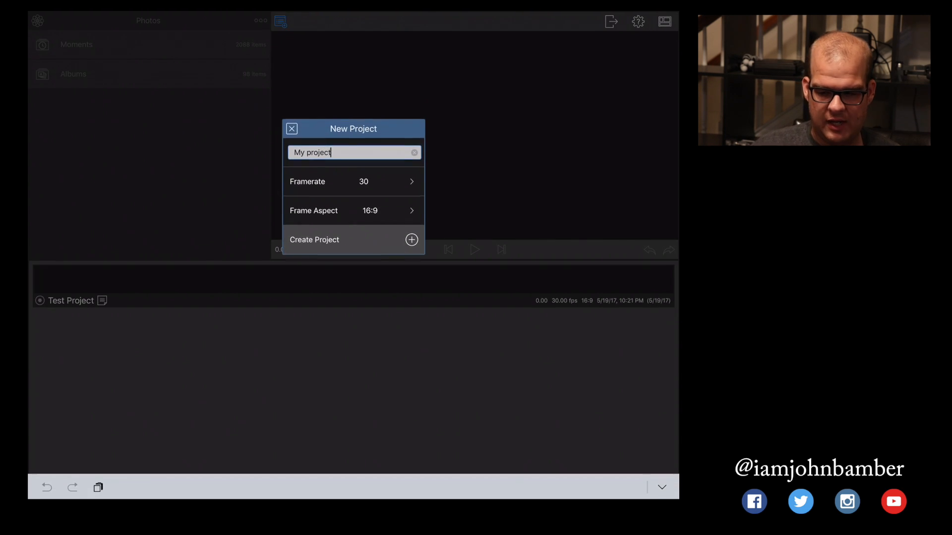
key("BackSpace")
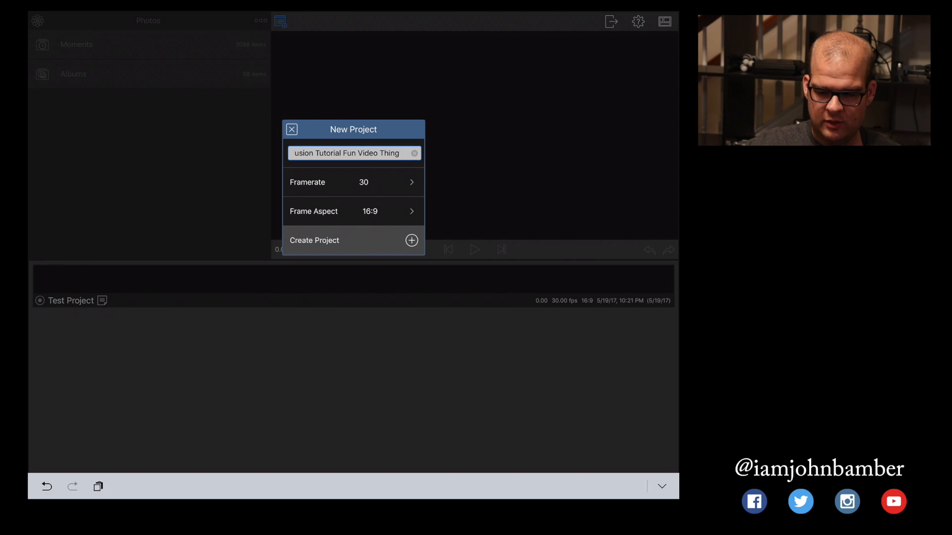
left_click(353, 182)
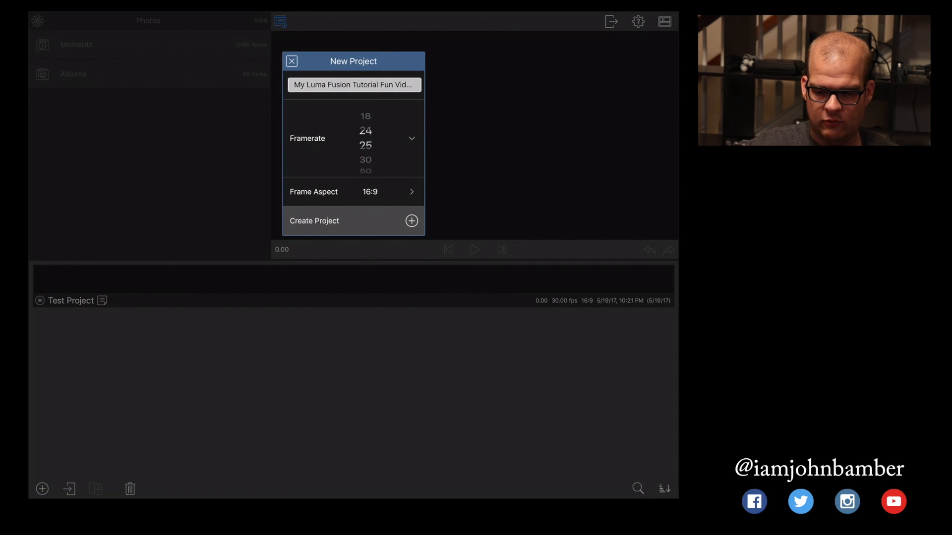
scroll("down", 3)
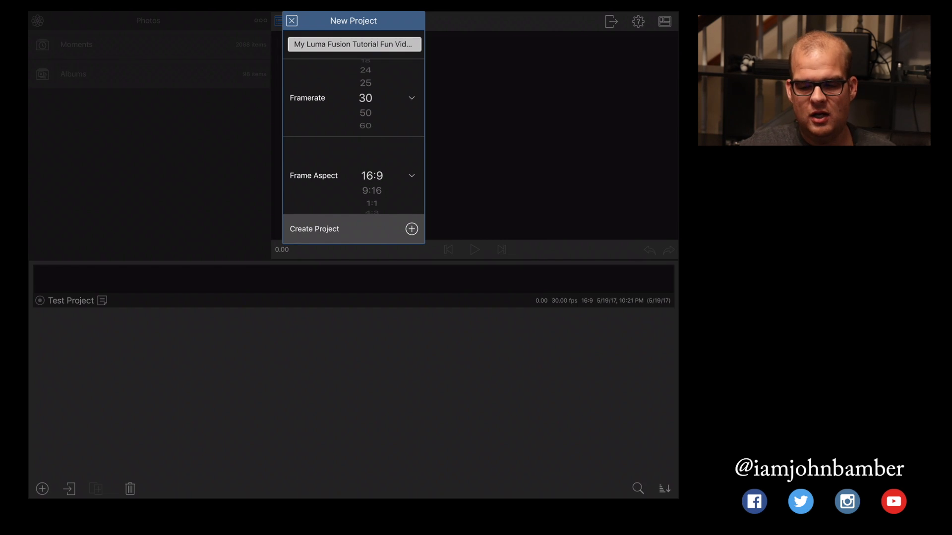
scroll("down", 3)
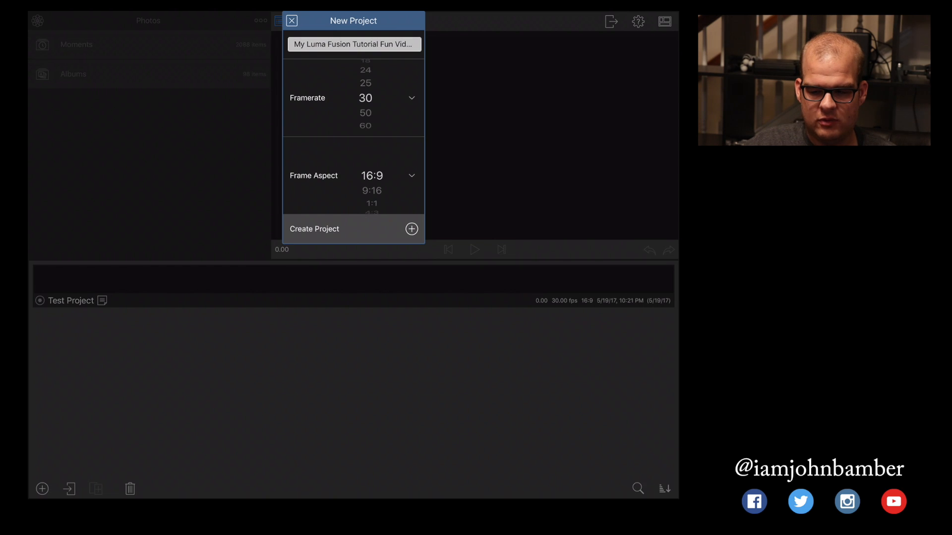
left_click(411, 229)
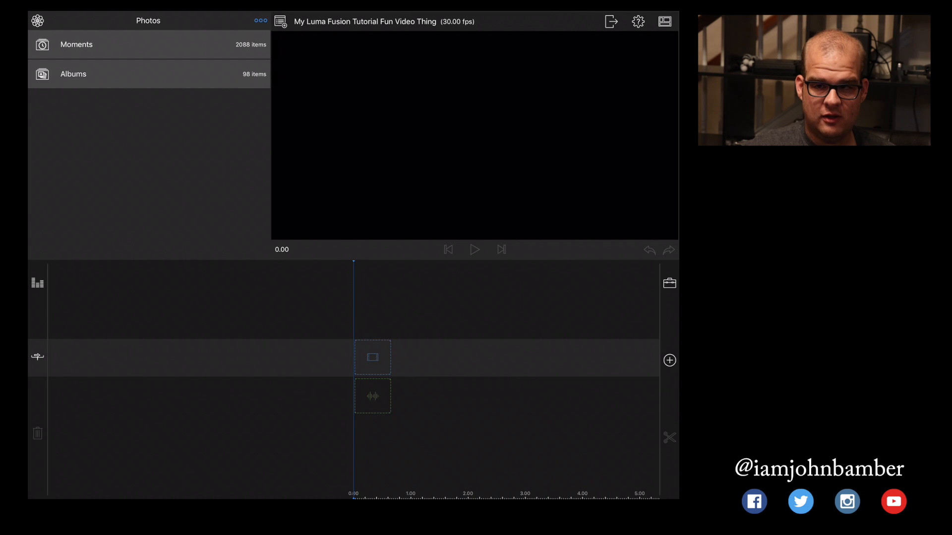
left_click(261, 21)
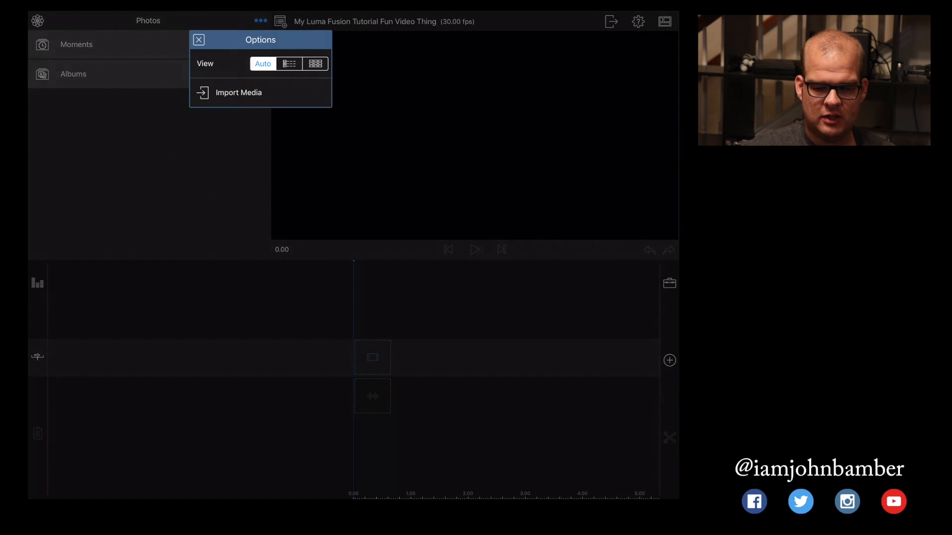
left_click(238, 92)
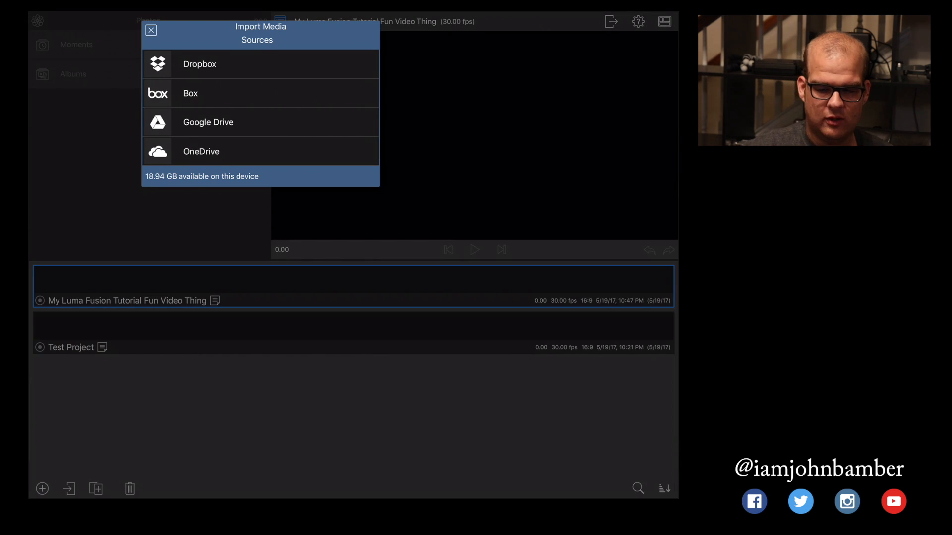
left_click(151, 31)
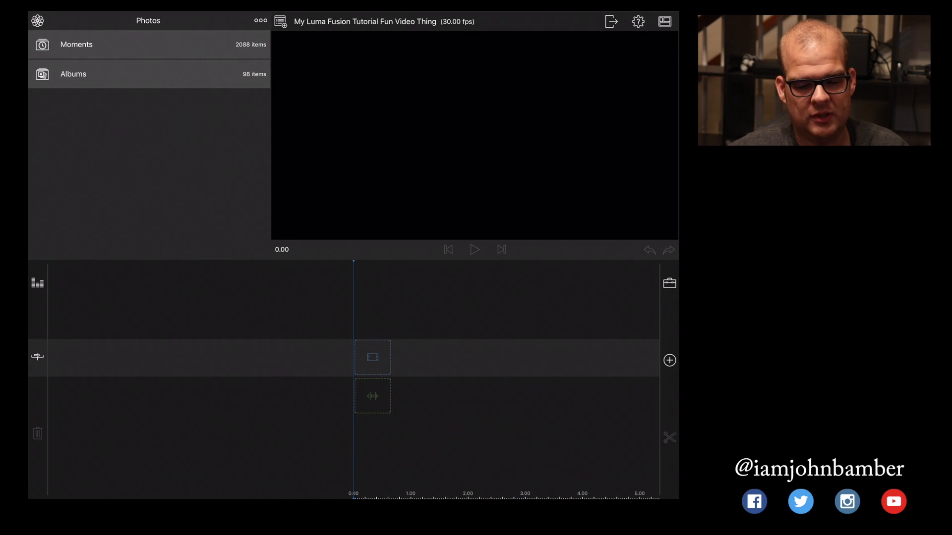
Browse the Photos Albums list down to the Video for Luma Tutorial album.
left_click(38, 20)
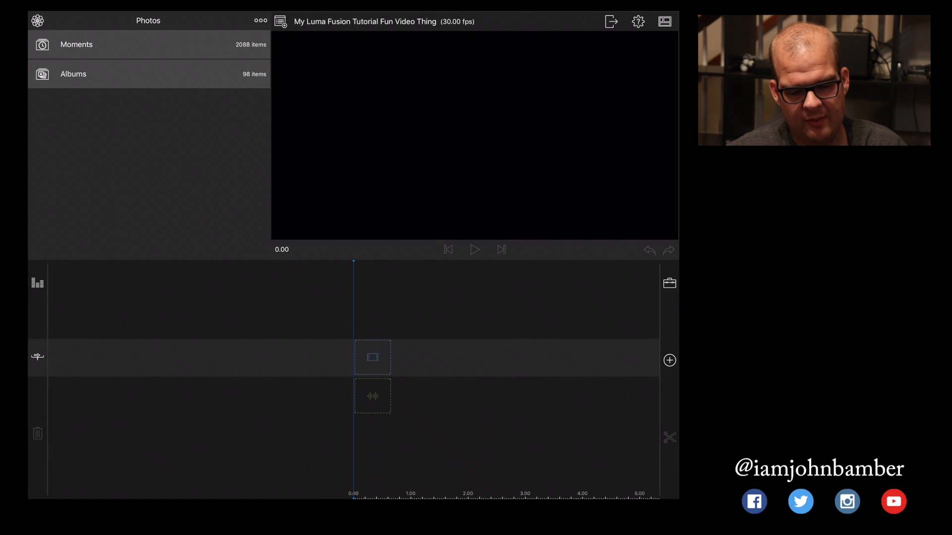
left_click(73, 73)
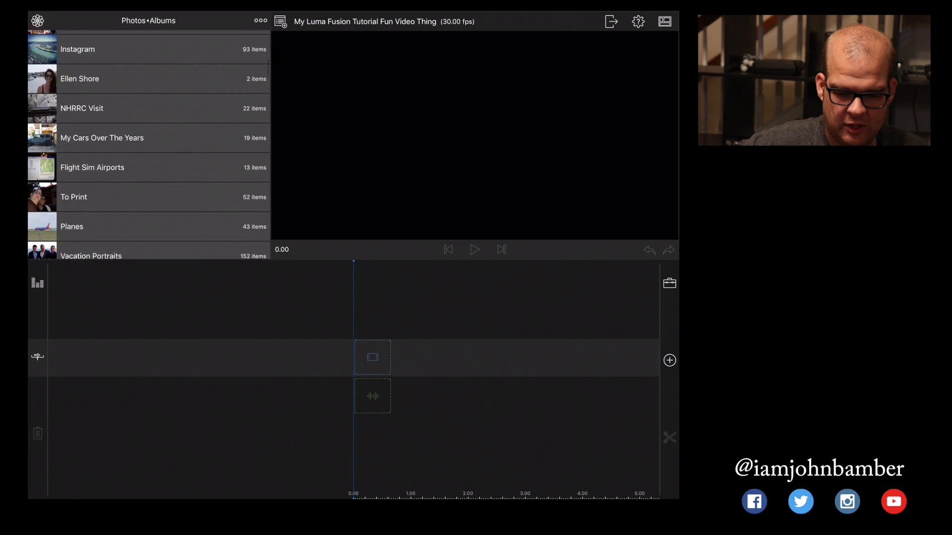
scroll("down", 3)
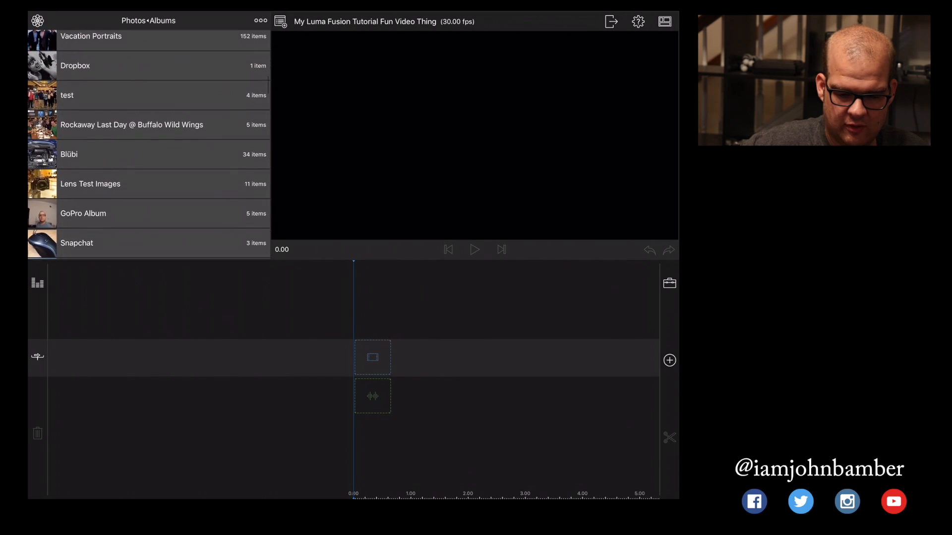
scroll("down", 3)
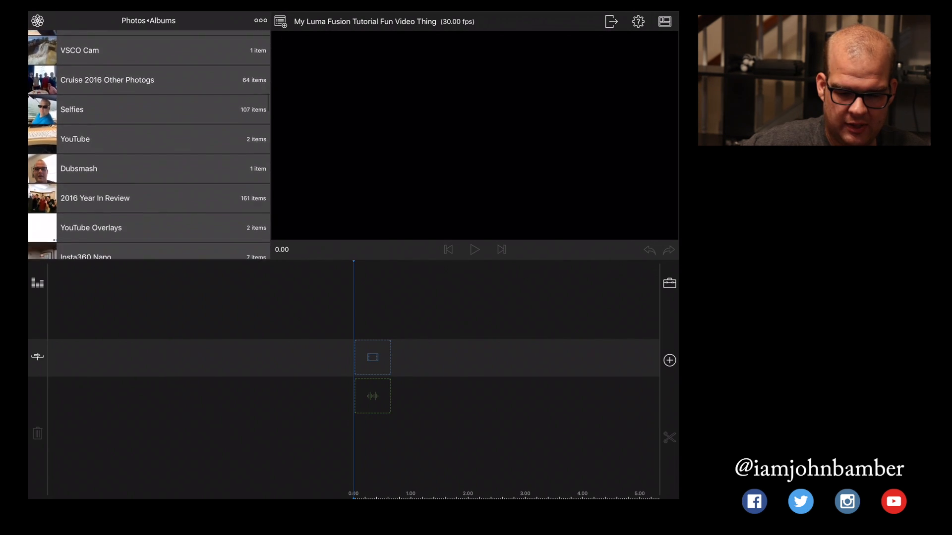
scroll("down", 3)
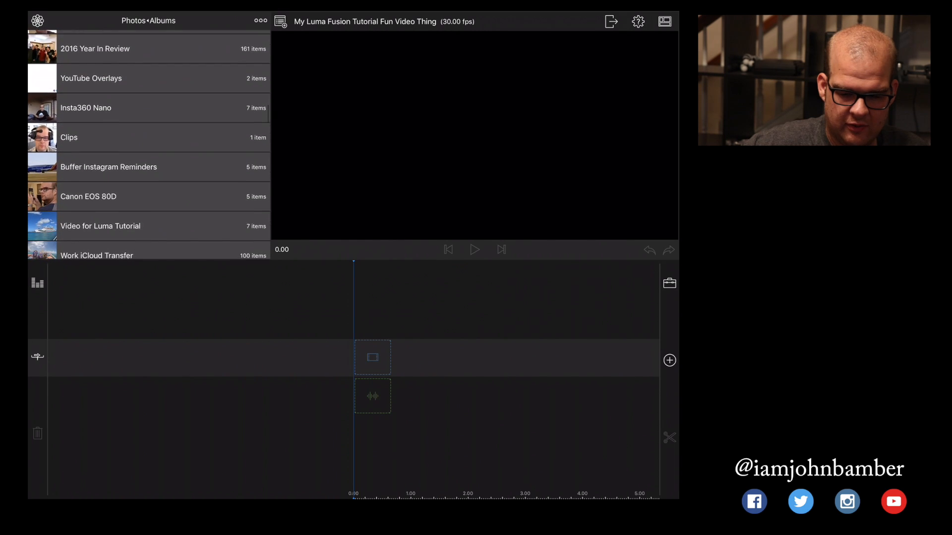
scroll("down", 3)
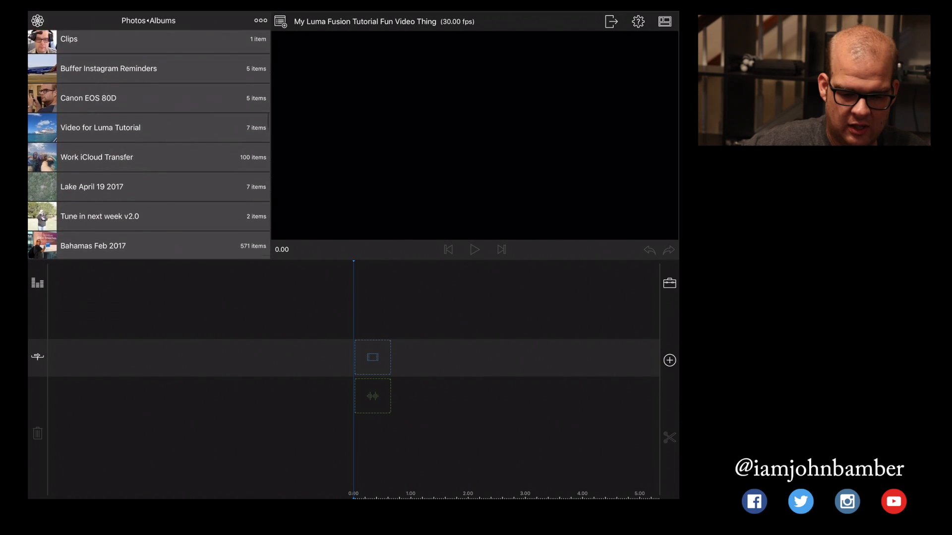
From the Video for Luma Tutorial album, preview the fence clip, then the turquoise harbour beach clip.
left_click(102, 128)
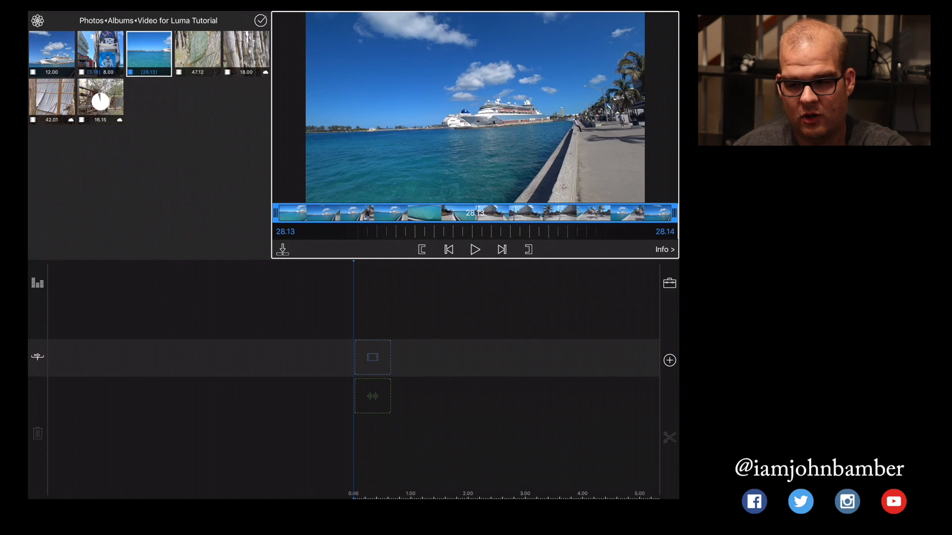
left_click(99, 97)
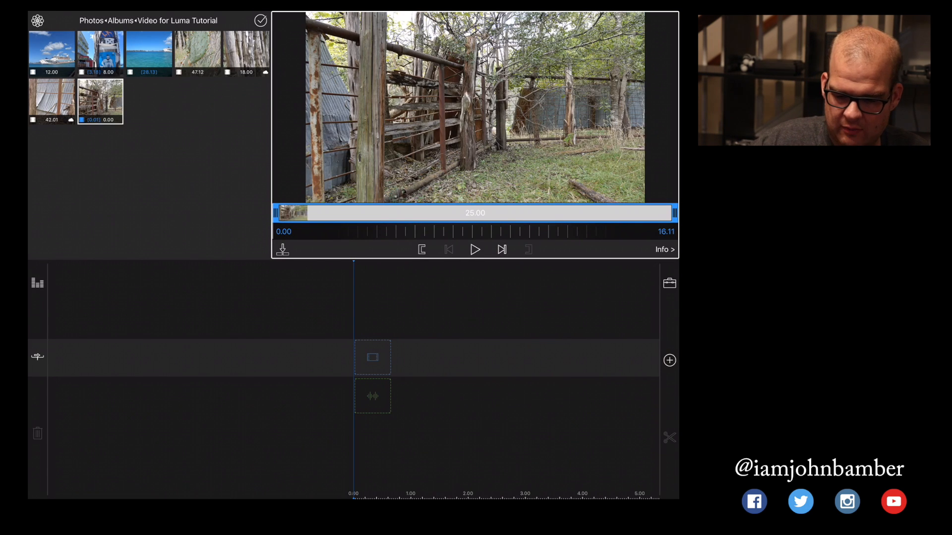
left_click(149, 50)
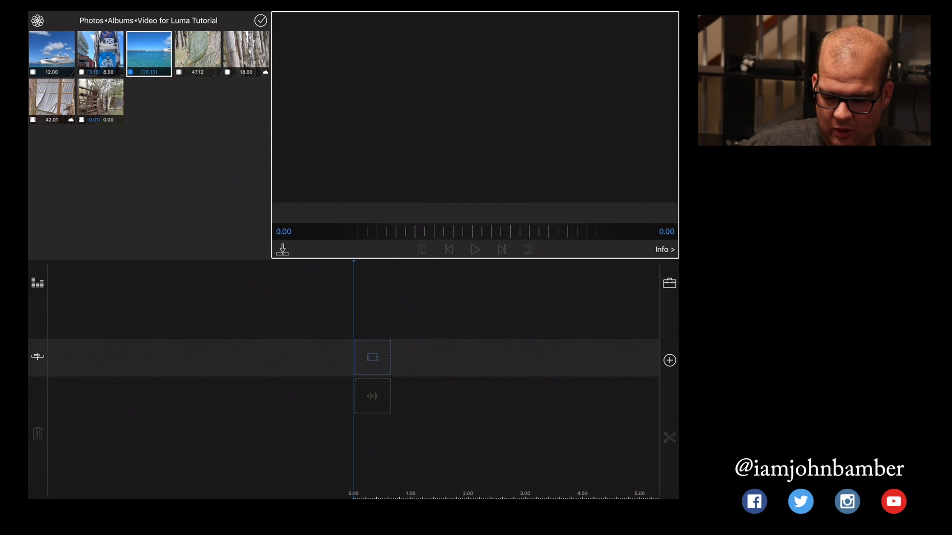
left_click(149, 53)
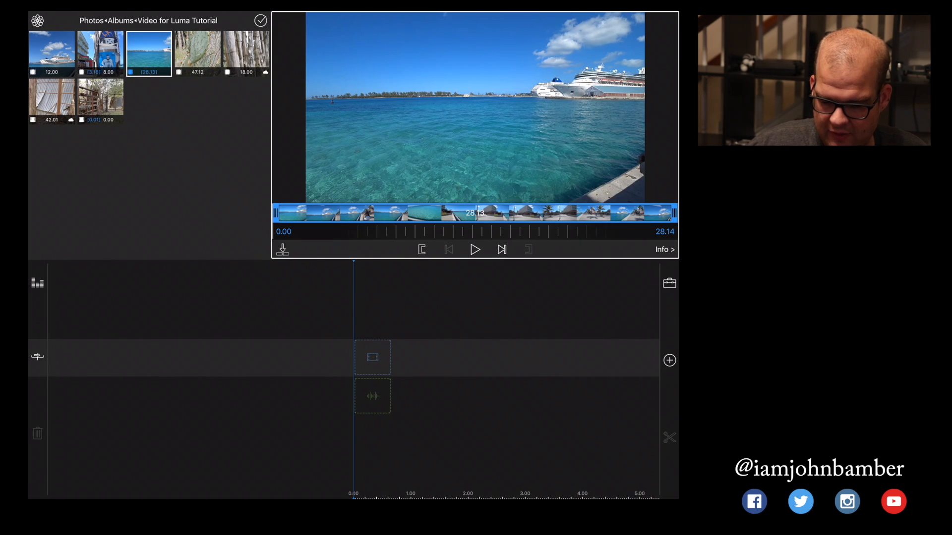
Play and scrub the beach clip to pick a roughly 4.2-second section as the first timeline clip.
left_click(475, 249)
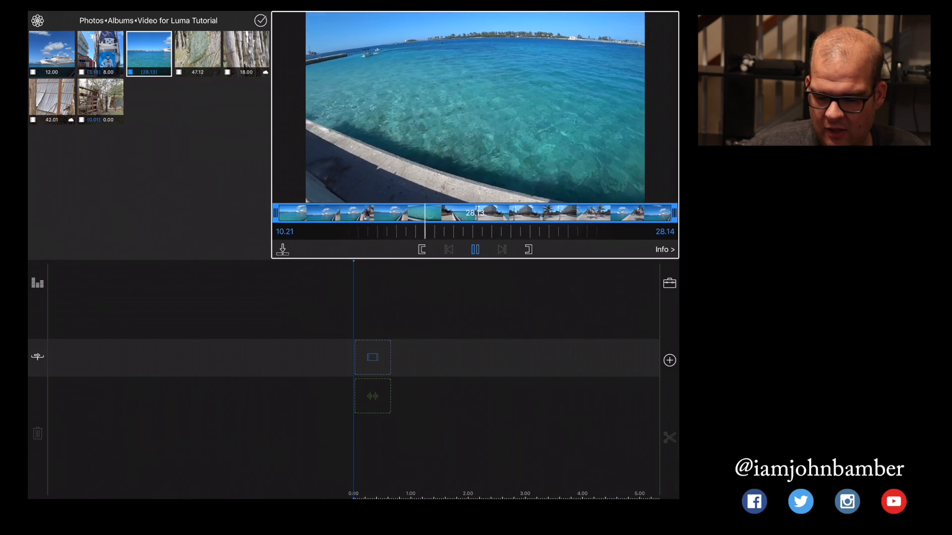
left_click(475, 249)
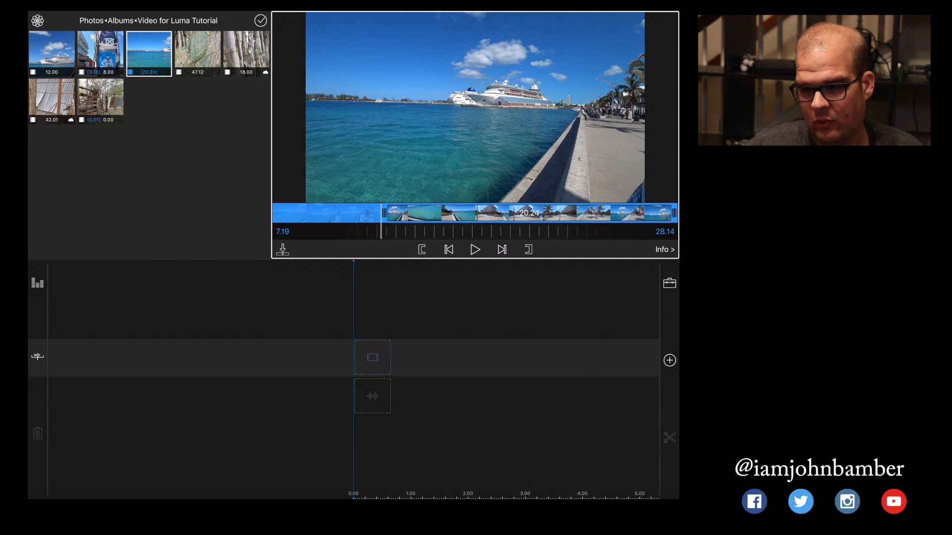
left_click(475, 249)
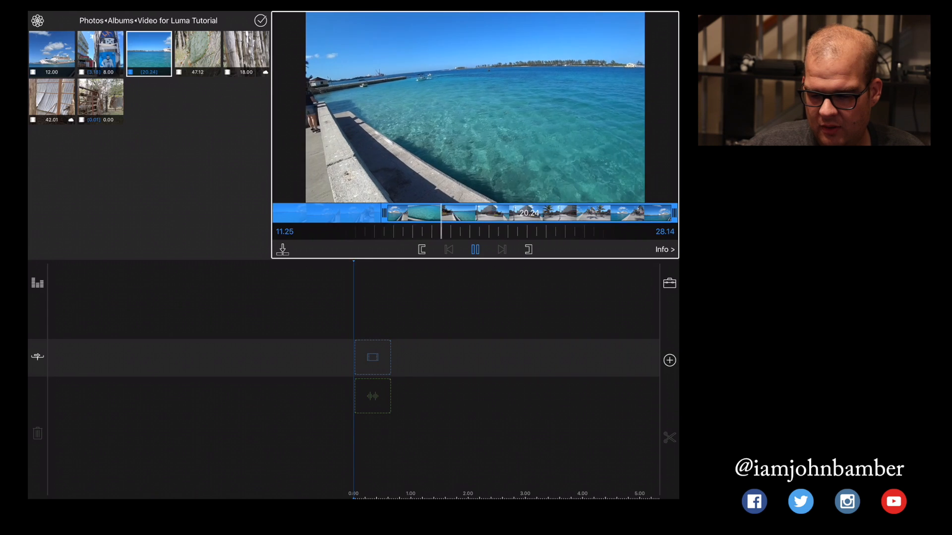
left_click(475, 250)
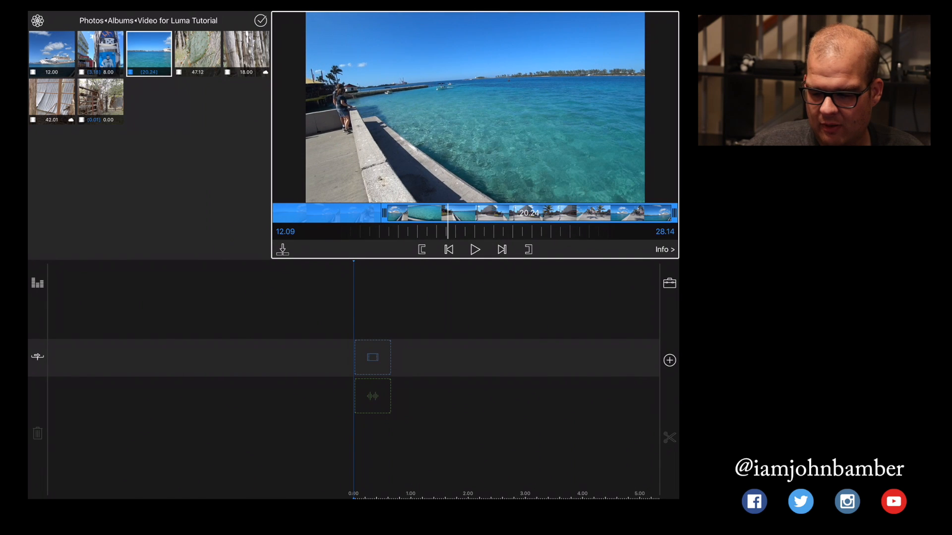
left_click_drag(380, 213, 446, 212)
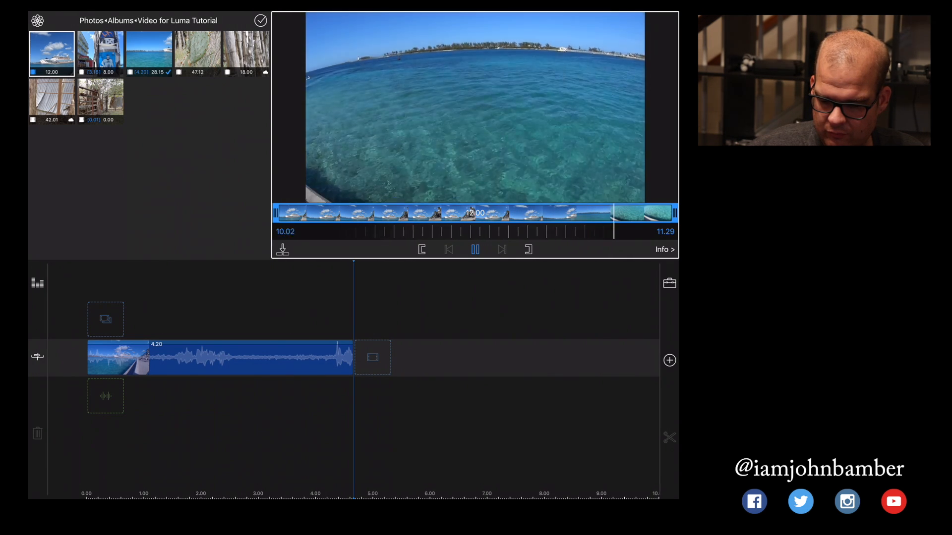
Mark a roughly 4.25-second section of the cruise-ship clip and append it after the first clip.
left_click(474, 249)
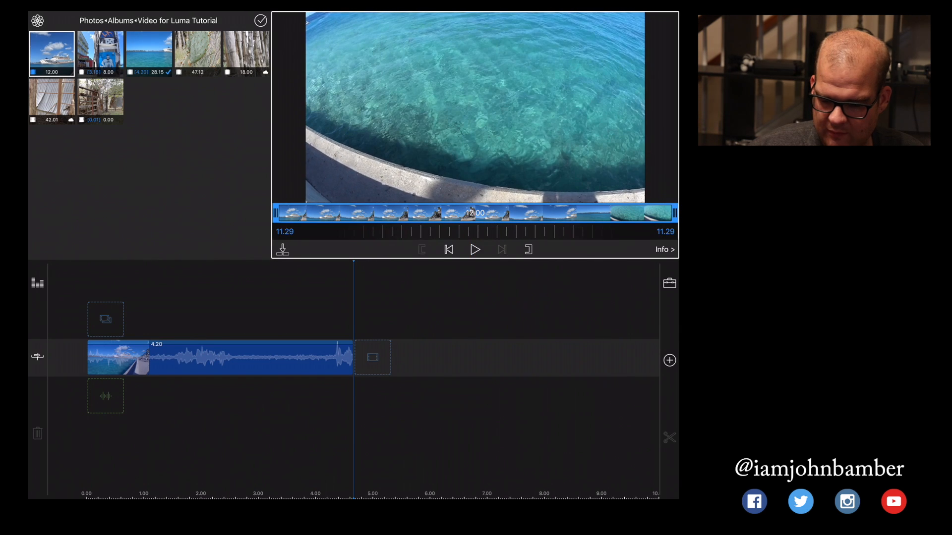
left_click(449, 250)
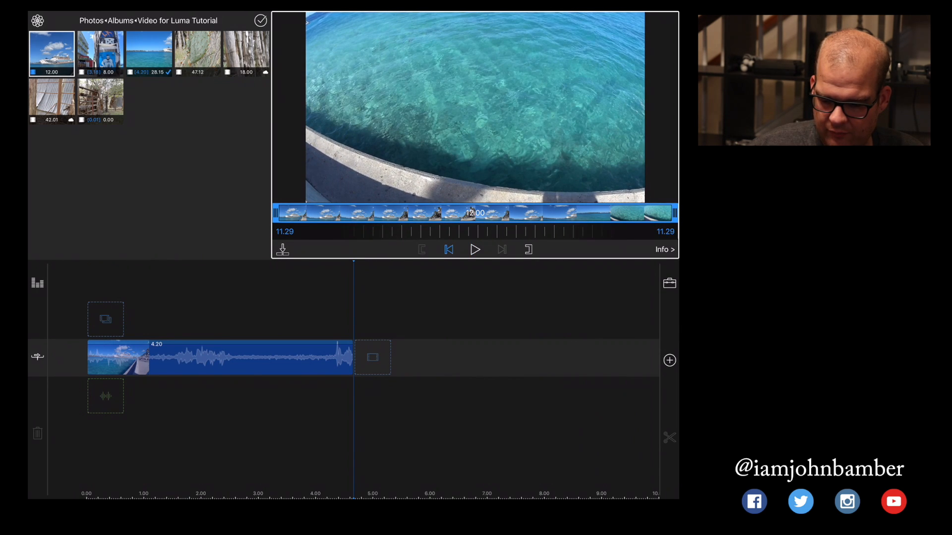
left_click(448, 250)
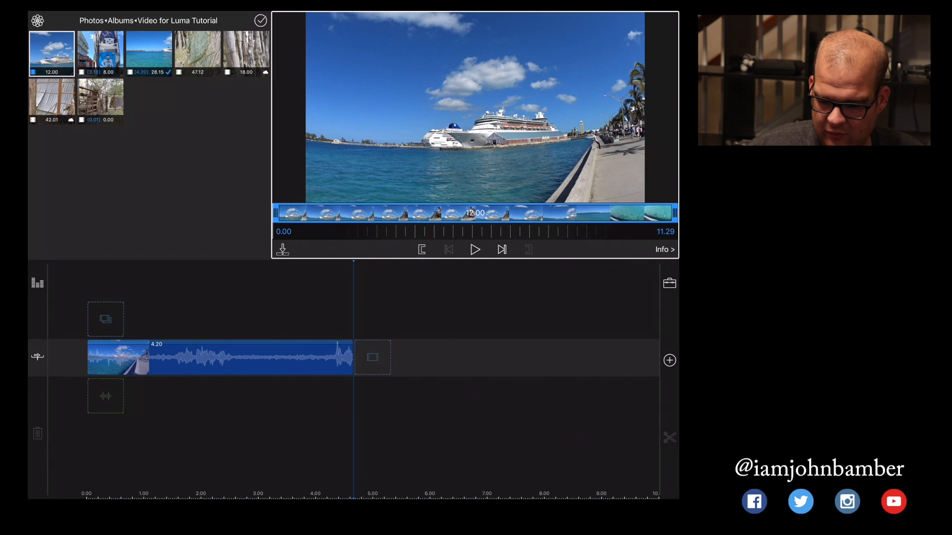
left_click(475, 250)
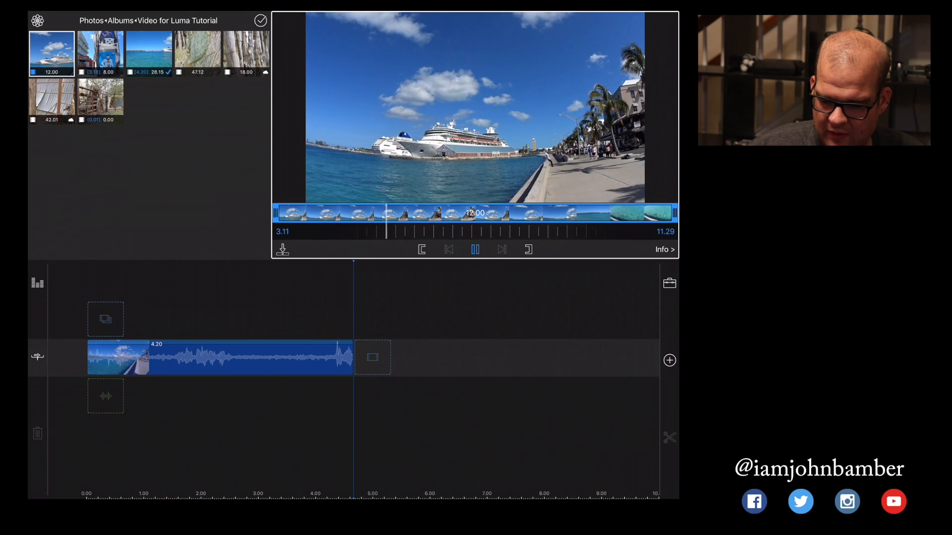
left_click(475, 249)
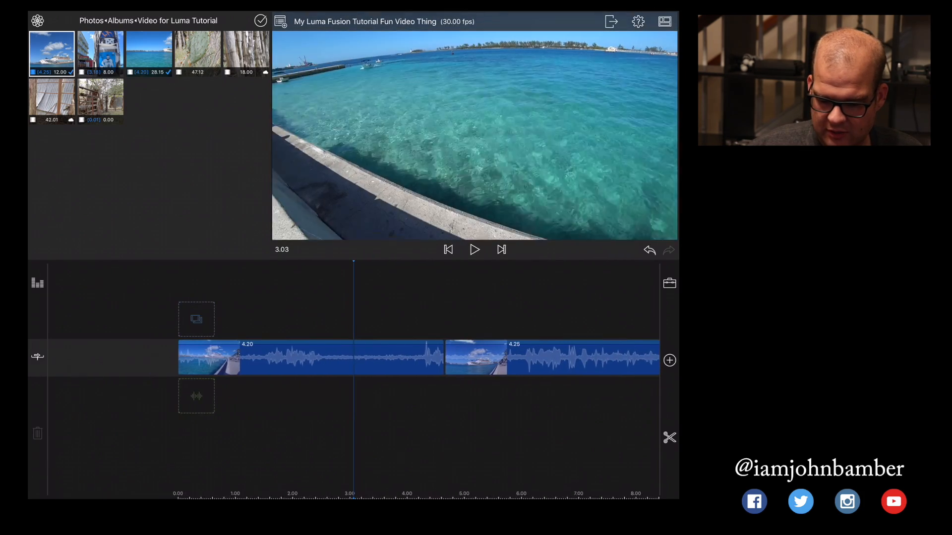
left_click(474, 250)
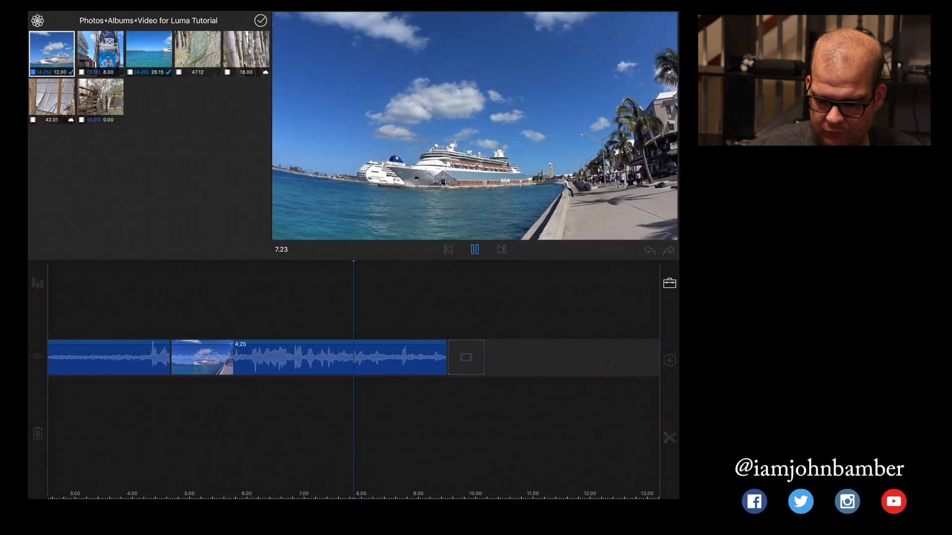
left_click(474, 249)
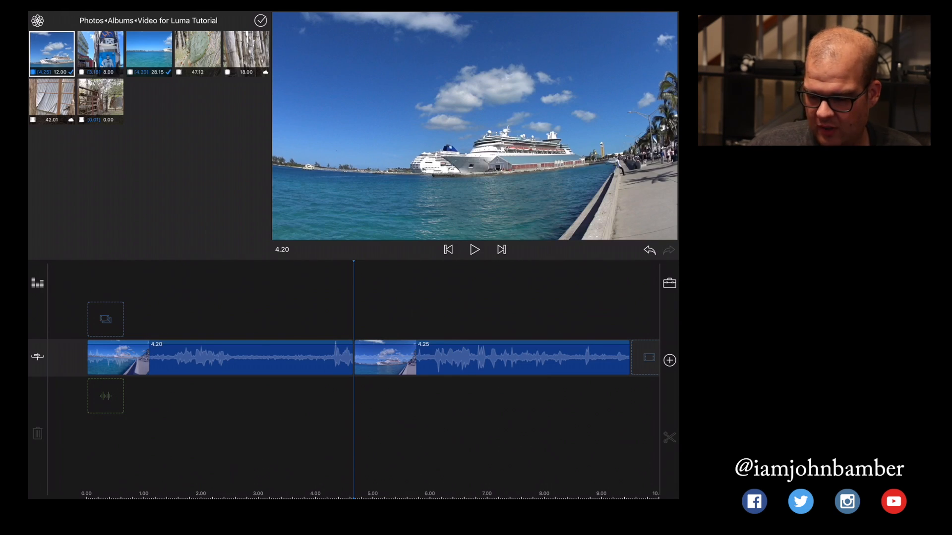
Add a cross dissolve at the cut between the two beach clips and play through it.
left_click(669, 360)
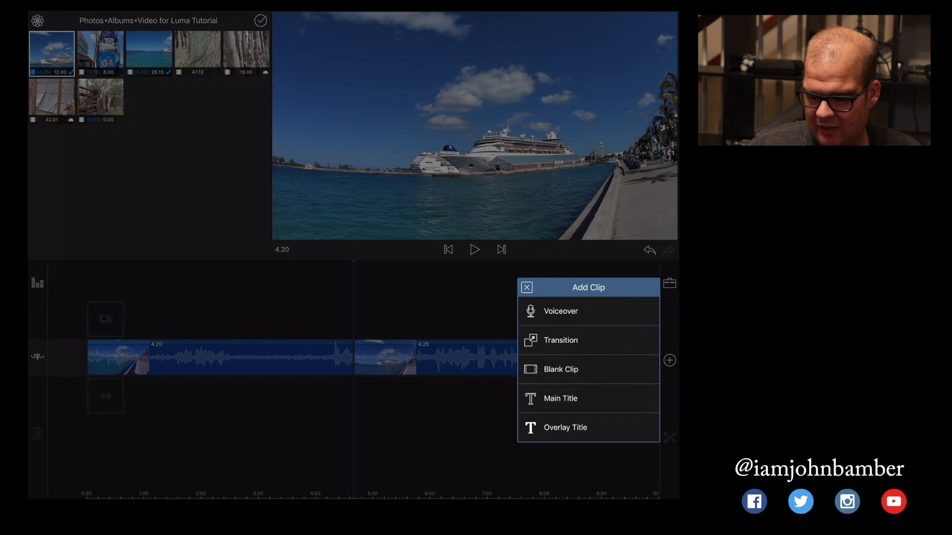
left_click(559, 340)
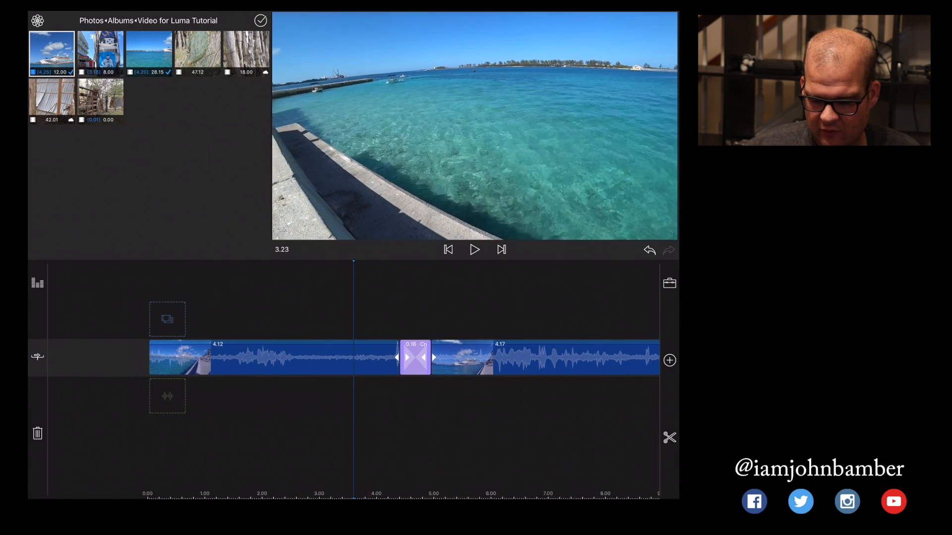
left_click(474, 250)
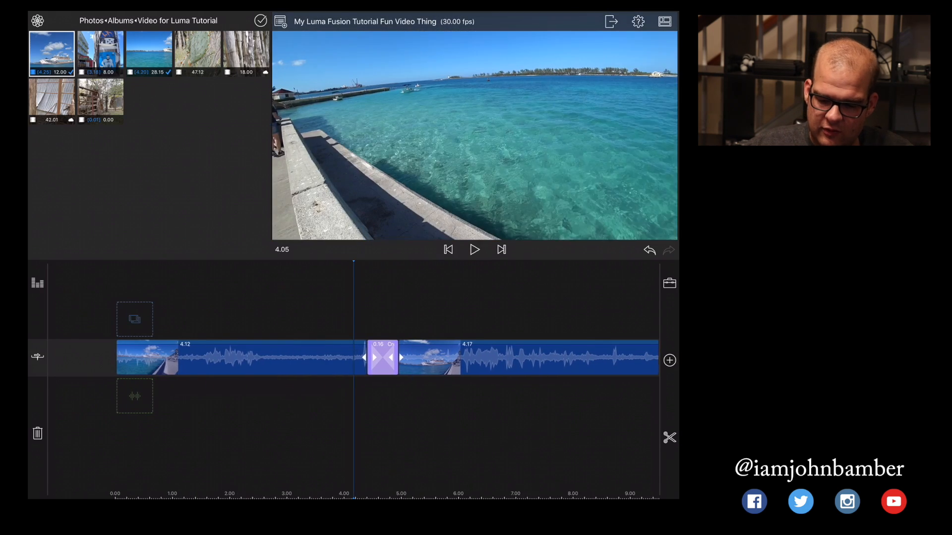
left_click(474, 250)
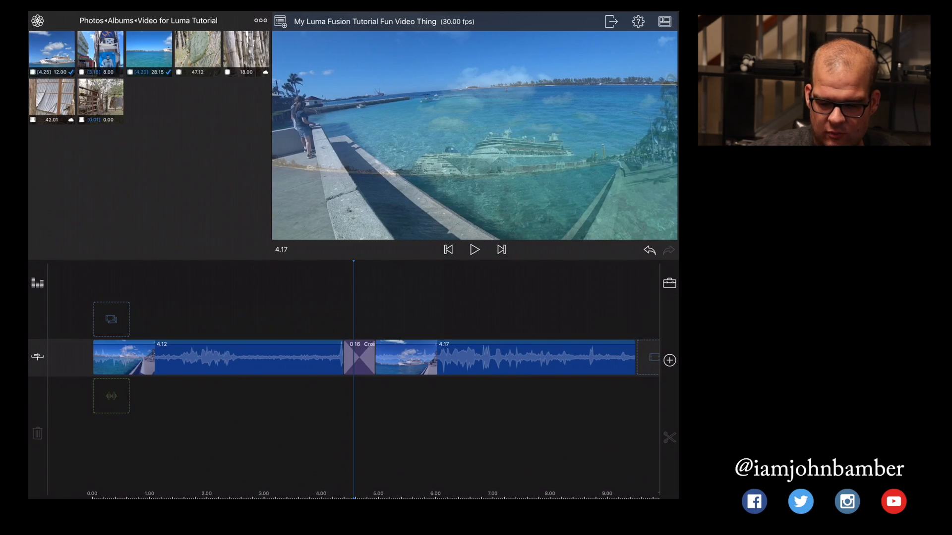
Remove the dissolve, trim the cruise-ship clip to about 4.07 seconds, and re-add the dissolve.
left_click(359, 358)
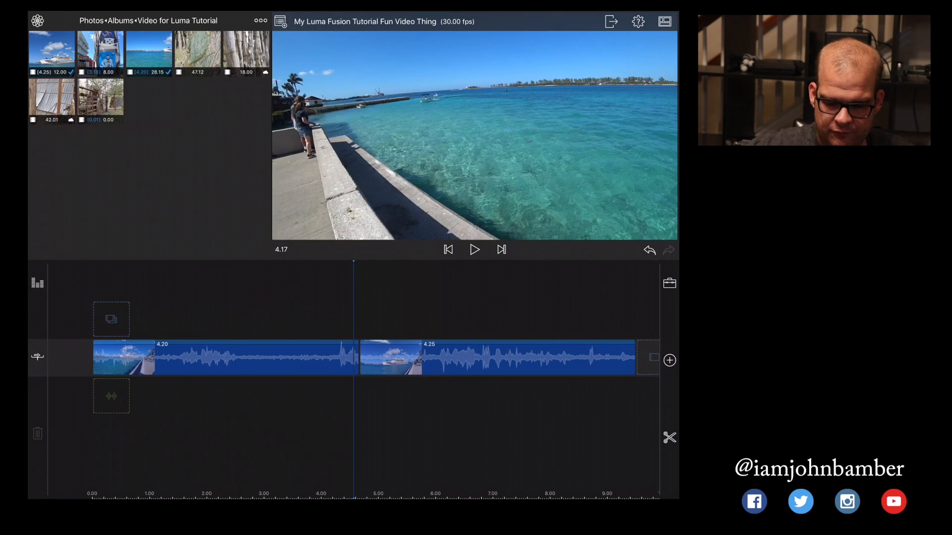
left_click(492, 357)
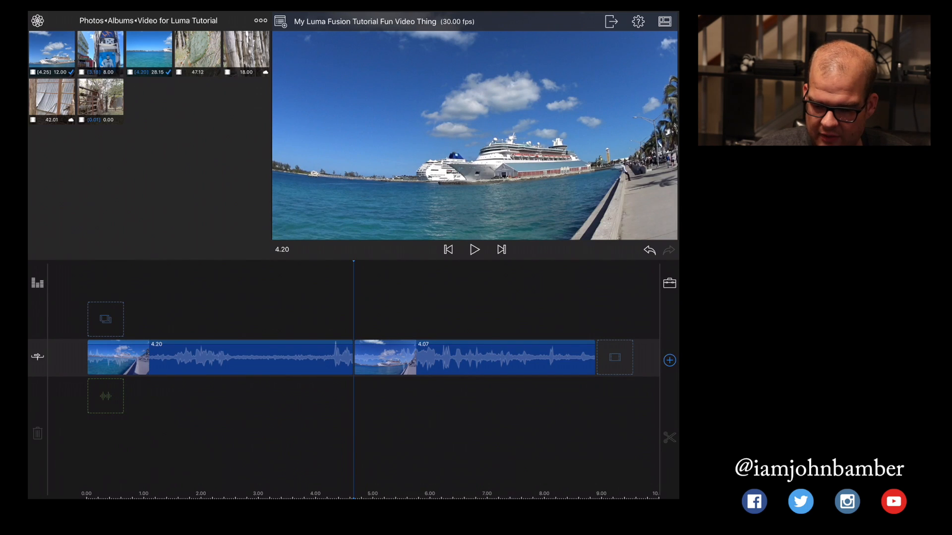
left_click(352, 357)
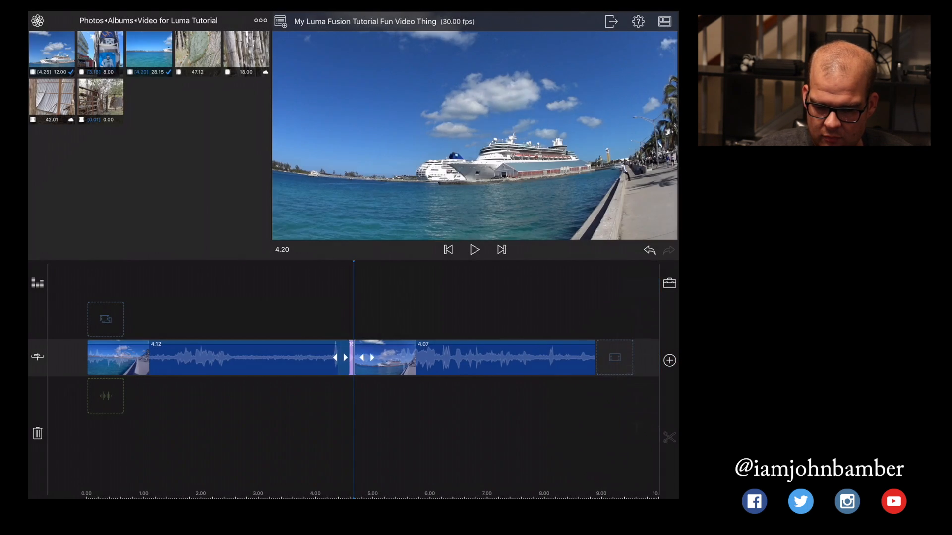
left_click(473, 250)
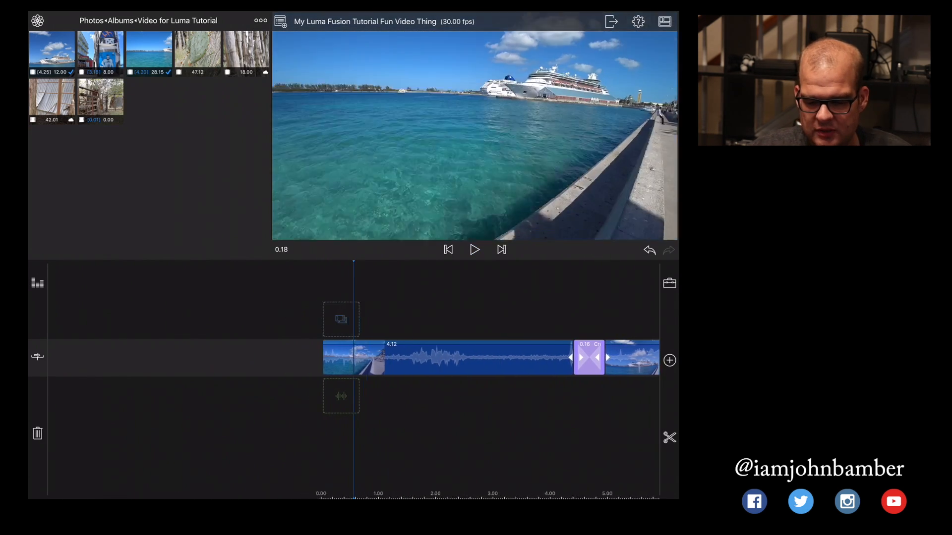
Rewind playback to the very start of the project.
left_click(447, 250)
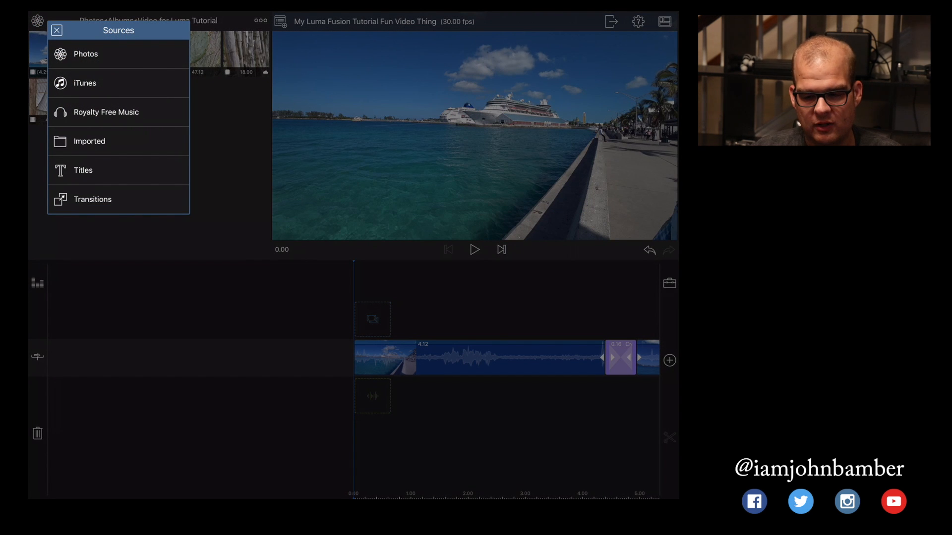
From Royalty Free Music's Happy Energy folder, pick the 'Uplifting Upbeat Acoustic' track.
left_click(106, 112)
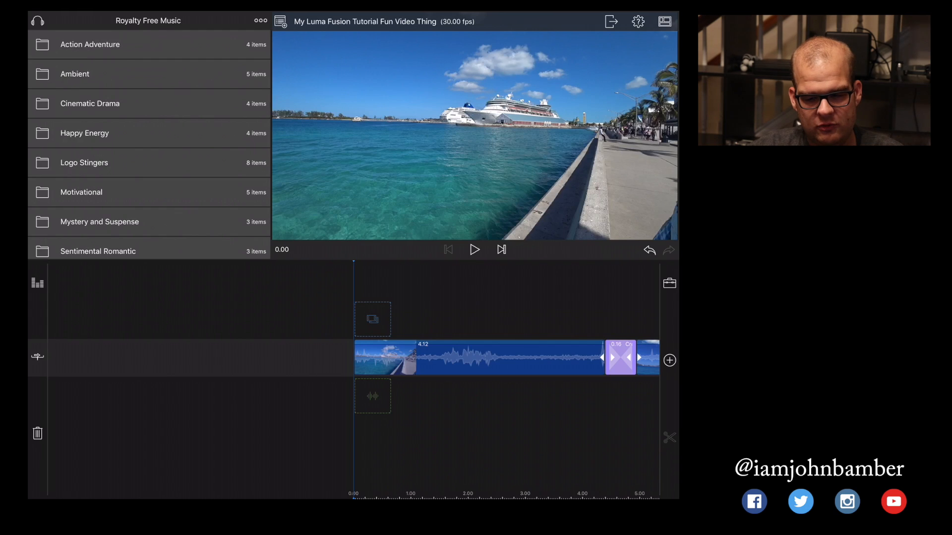
left_click(84, 133)
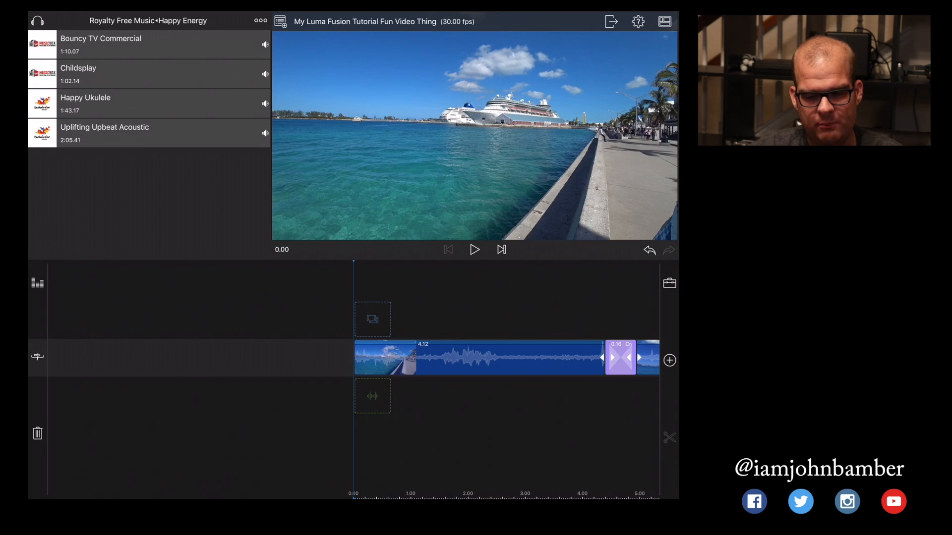
left_click(104, 131)
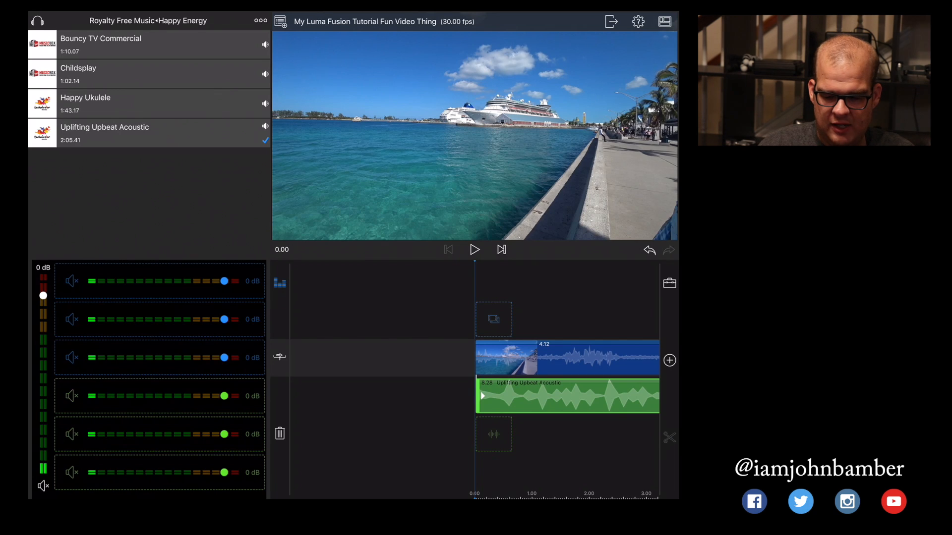
Lower the Uplifting Upbeat Acoustic music track to about -24 dB in the audio mixer.
left_click_drag(228, 396, 195, 395)
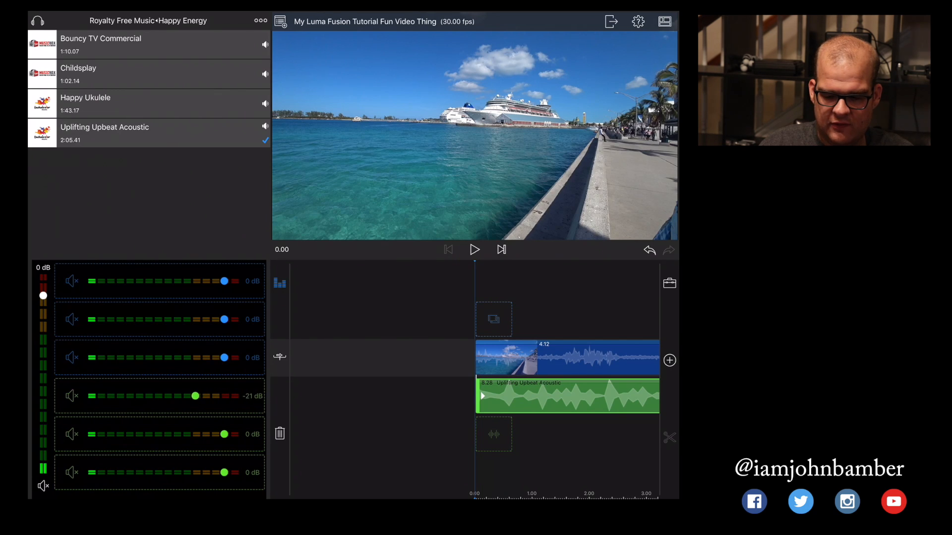
left_click_drag(195, 396, 194, 396)
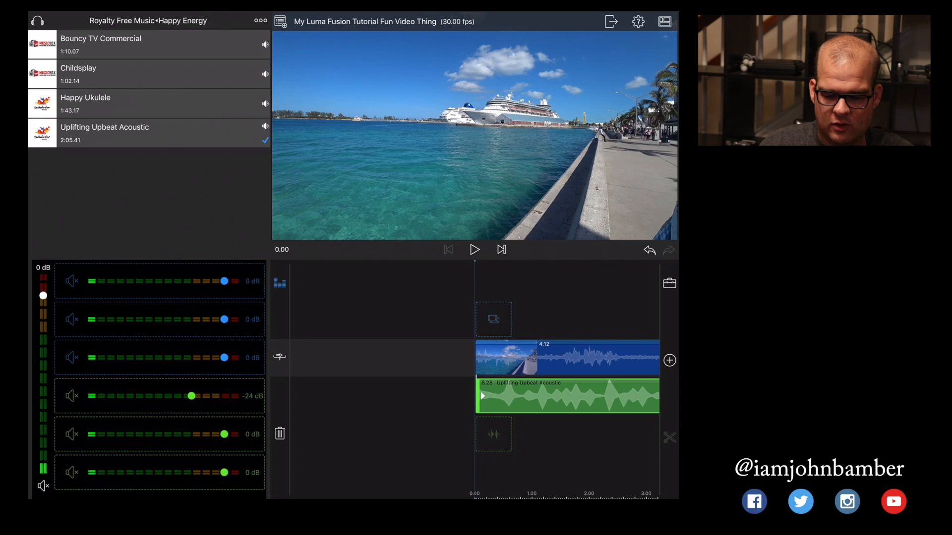
left_click(474, 250)
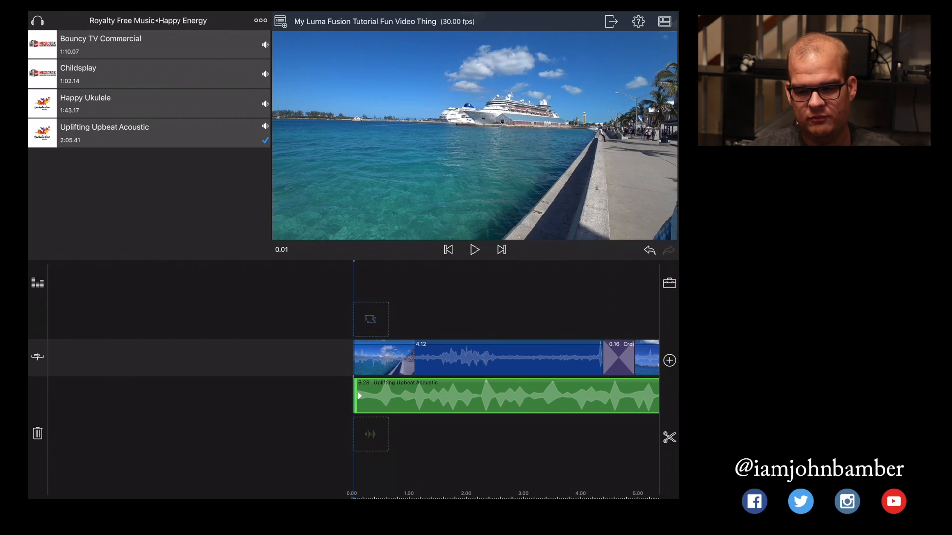
Import YouTube Overlay White Text.png from the Dropbox YouTube Overlays folder into the media library.
left_click(100, 44)
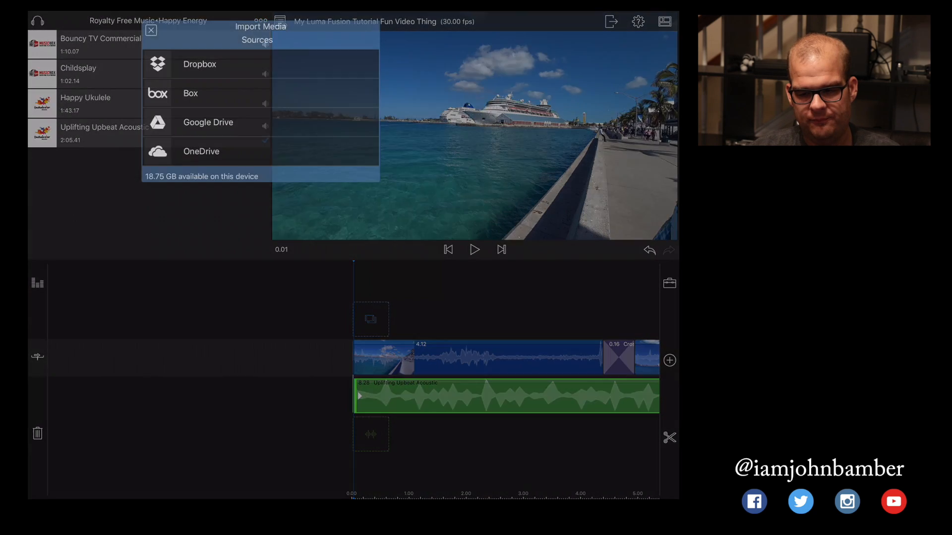
left_click(199, 64)
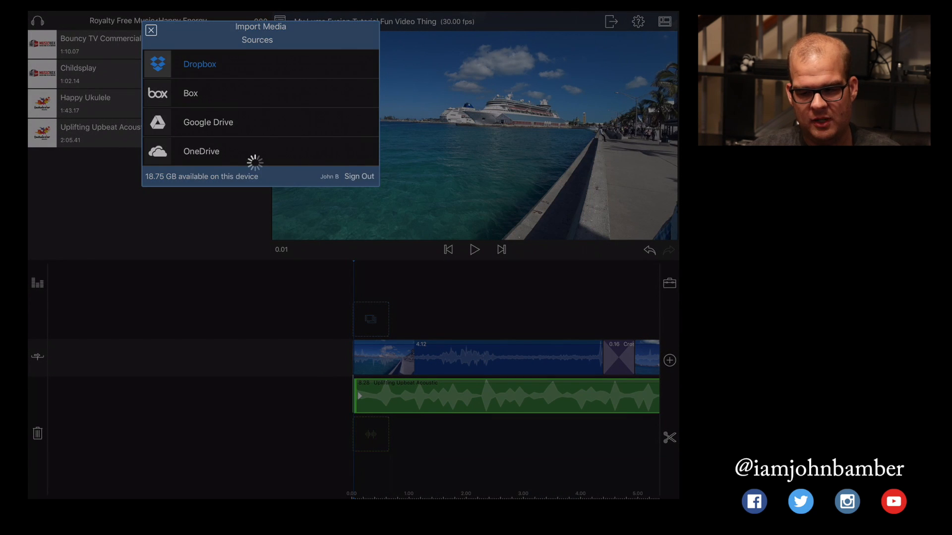
left_click(200, 64)
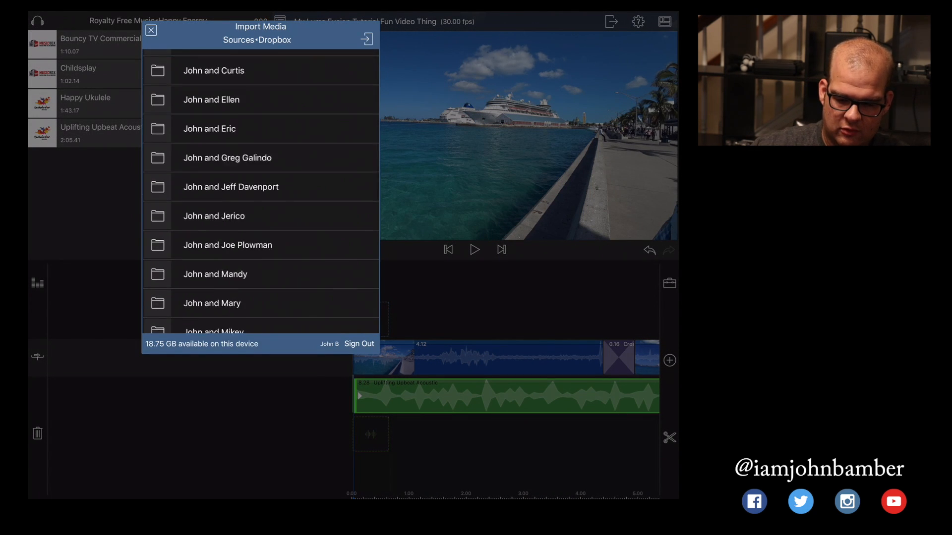
scroll("down", 3)
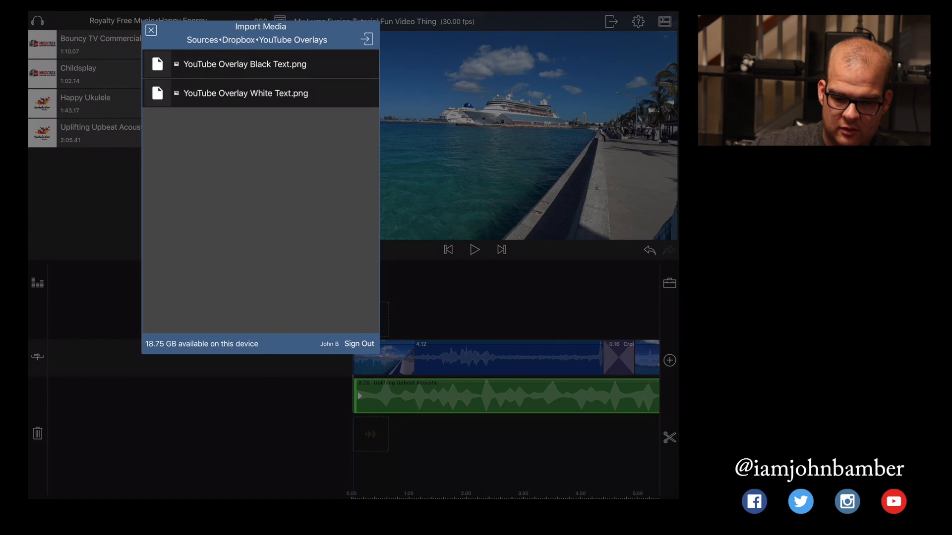
left_click(245, 93)
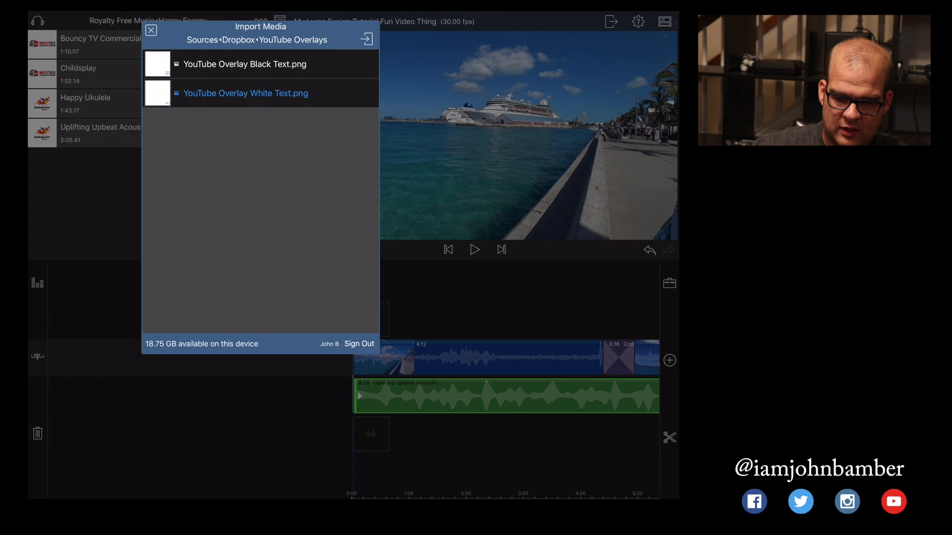
left_click(245, 94)
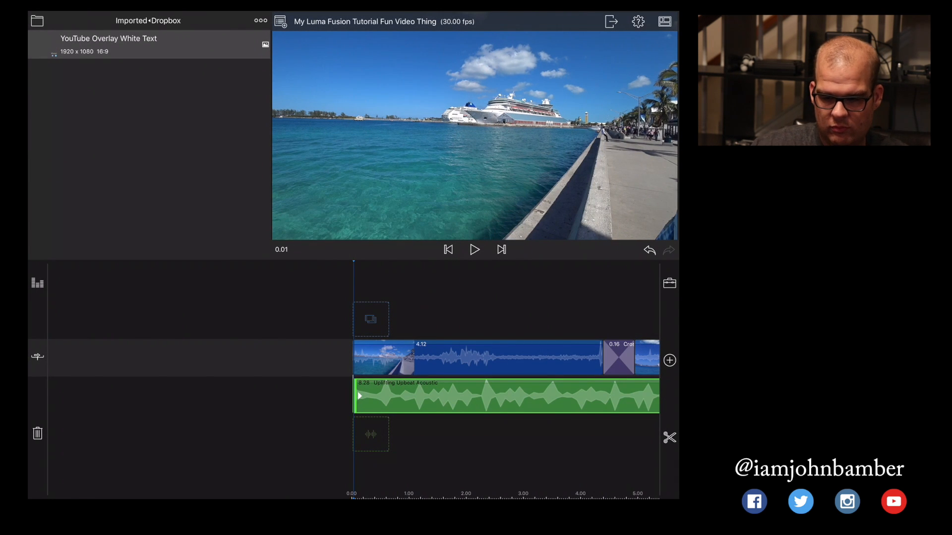
left_click(108, 44)
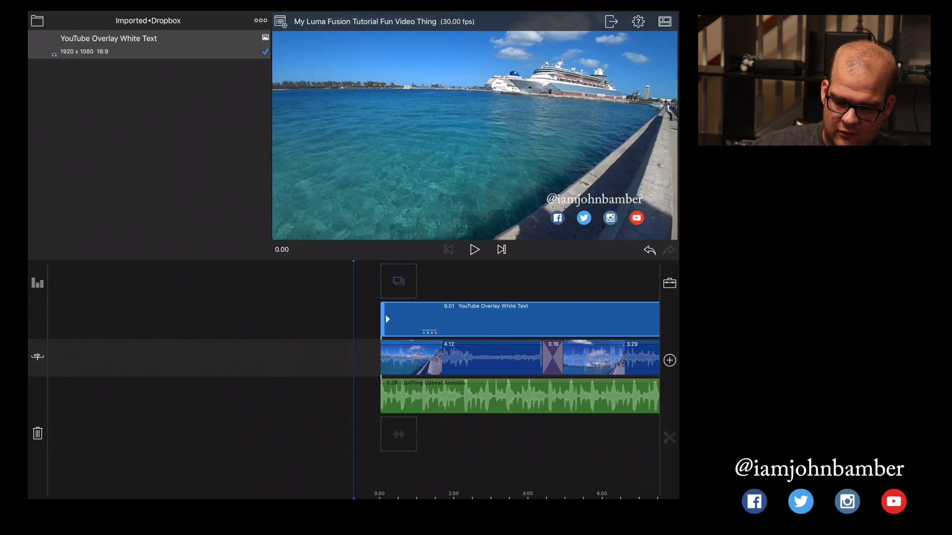
left_click(474, 250)
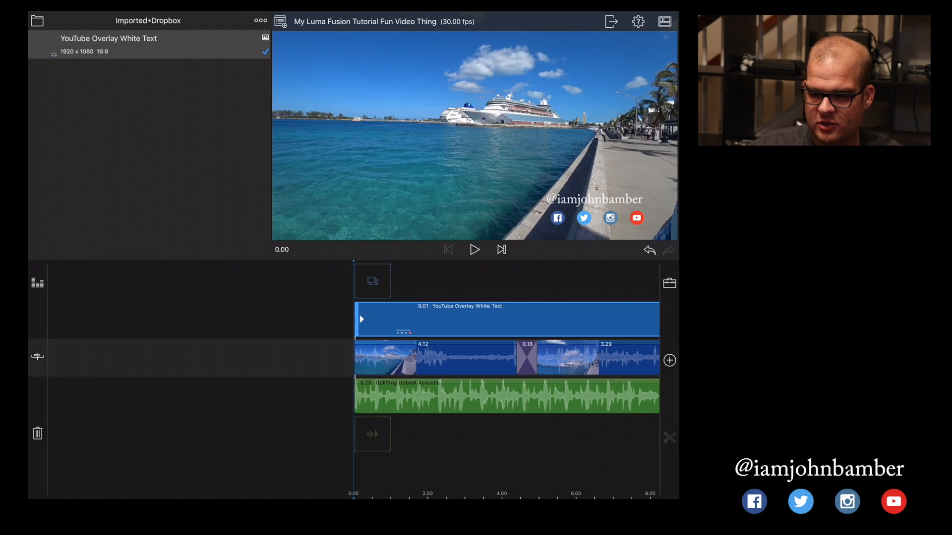
Export the project as a Movie to reach the Select Destination list.
left_click(611, 21)
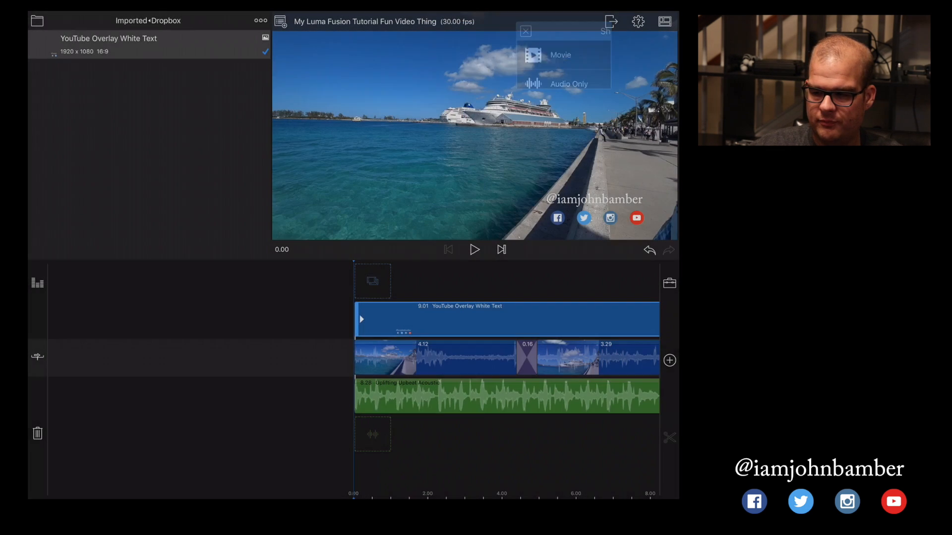
left_click(525, 31)
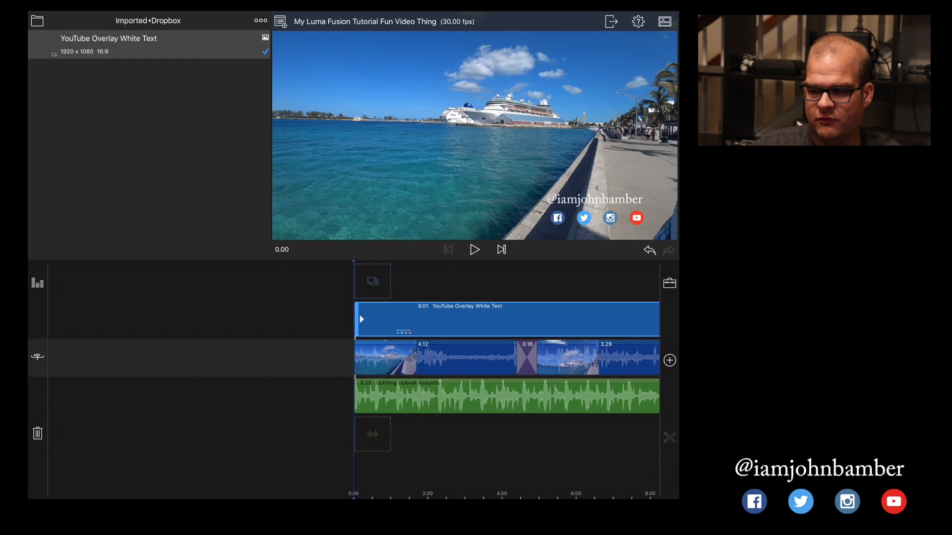
left_click(611, 20)
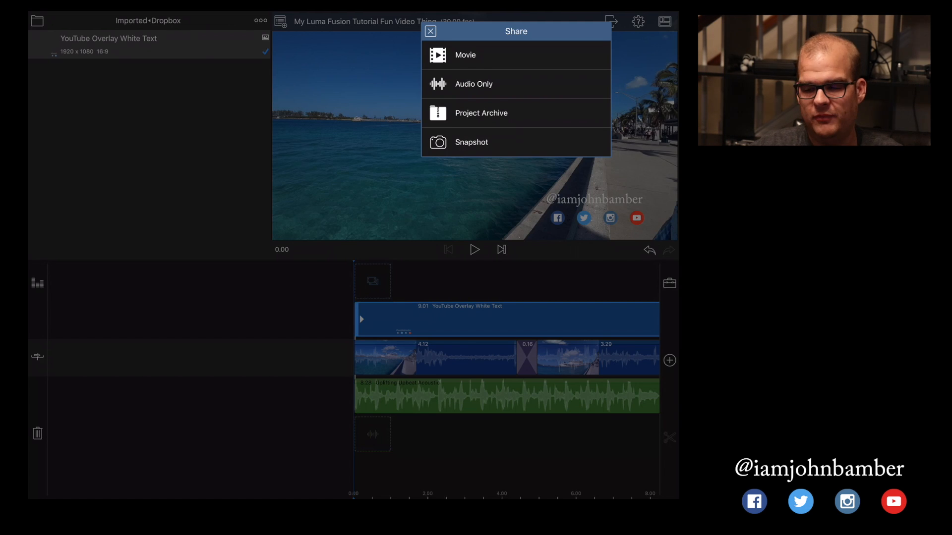
left_click(465, 55)
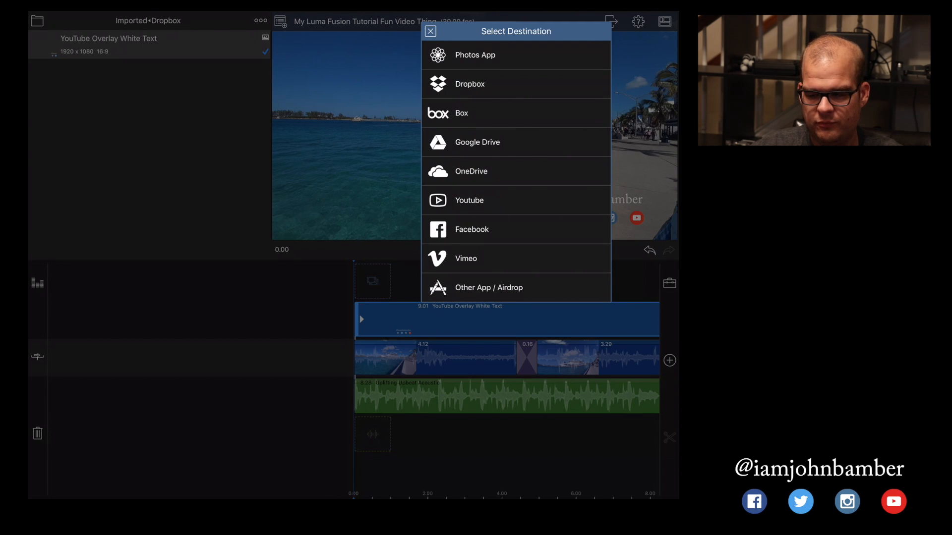
Share to YouTube with the default 1080p, 30 fps movie settings, reaching Movie Info.
left_click(469, 200)
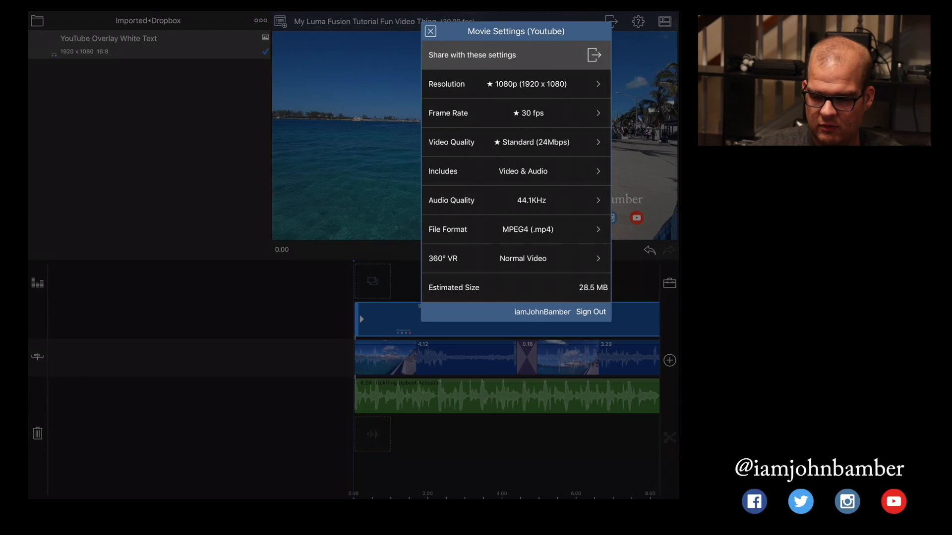
left_click(521, 258)
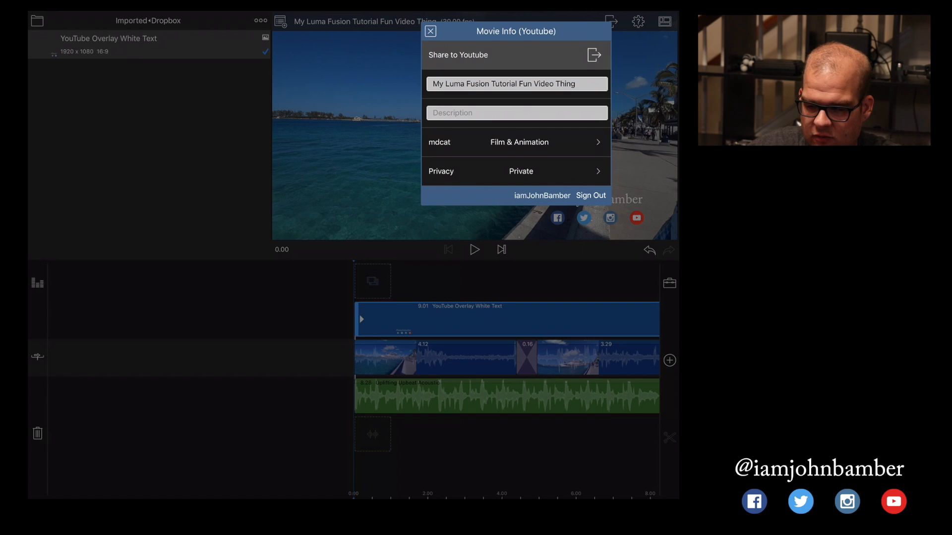
Describe the video as uploaded from Luma Fusion, with Travel & Events and Unlisted, and share to YouTube.
left_click(521, 172)
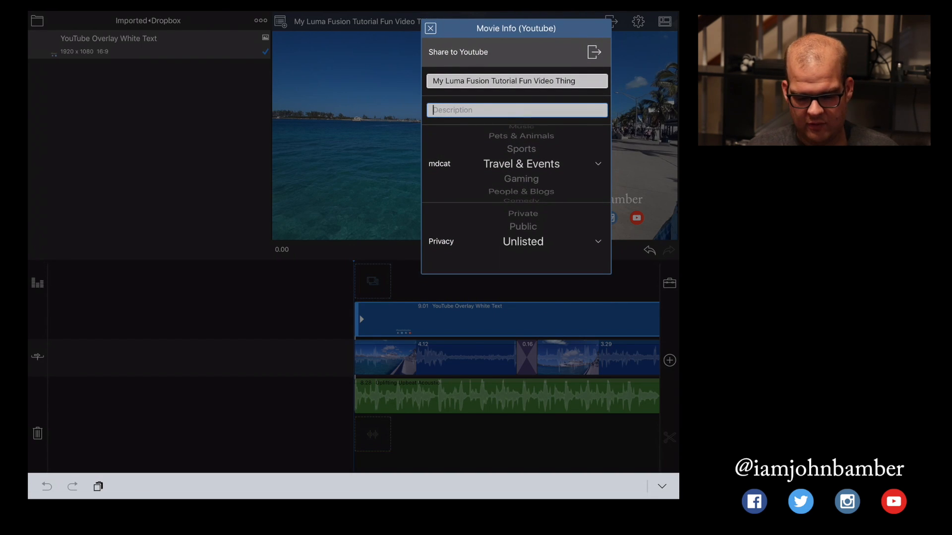
type("This was the video uploaded")
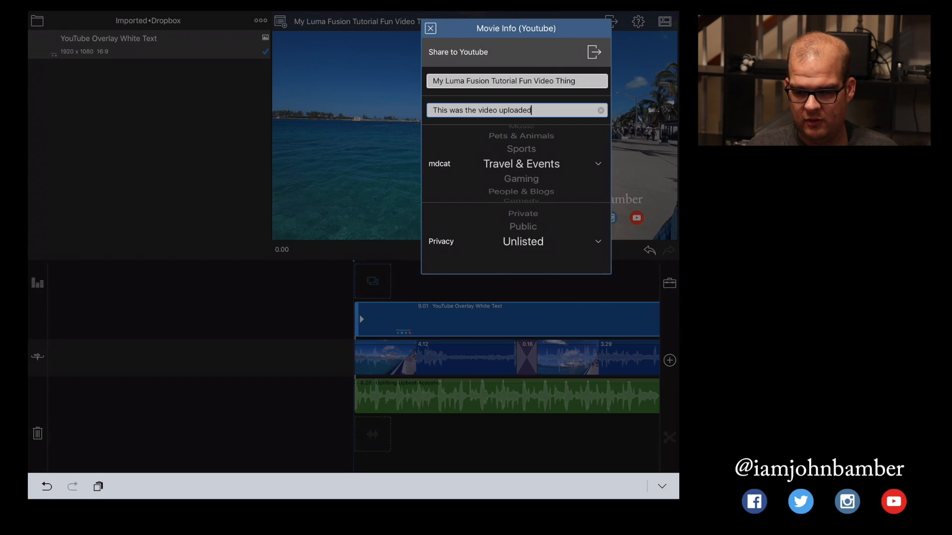
type("from Luma Fusion")
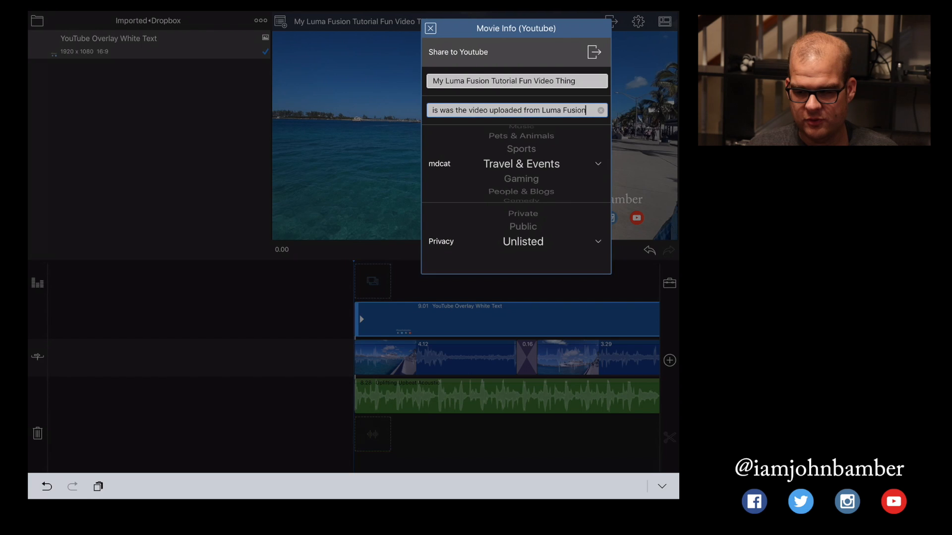
type(".")
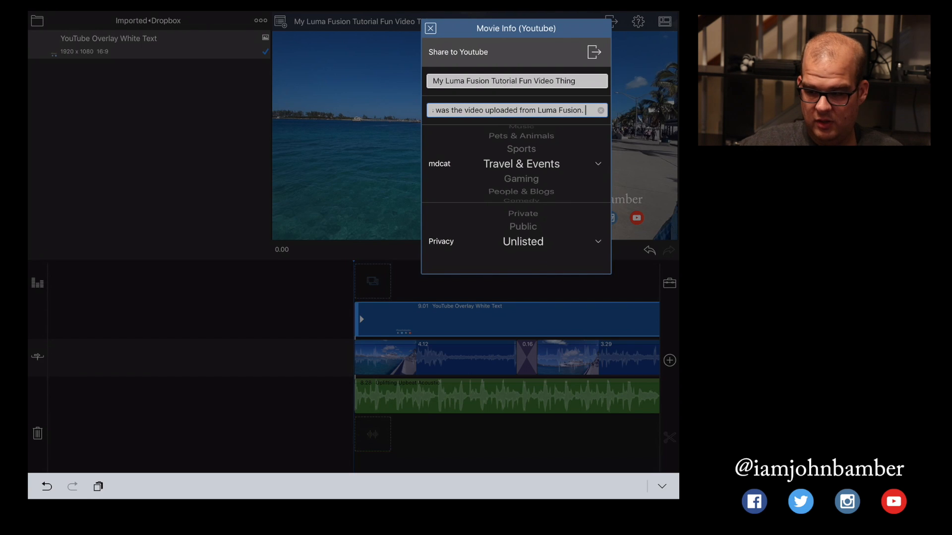
left_click(592, 51)
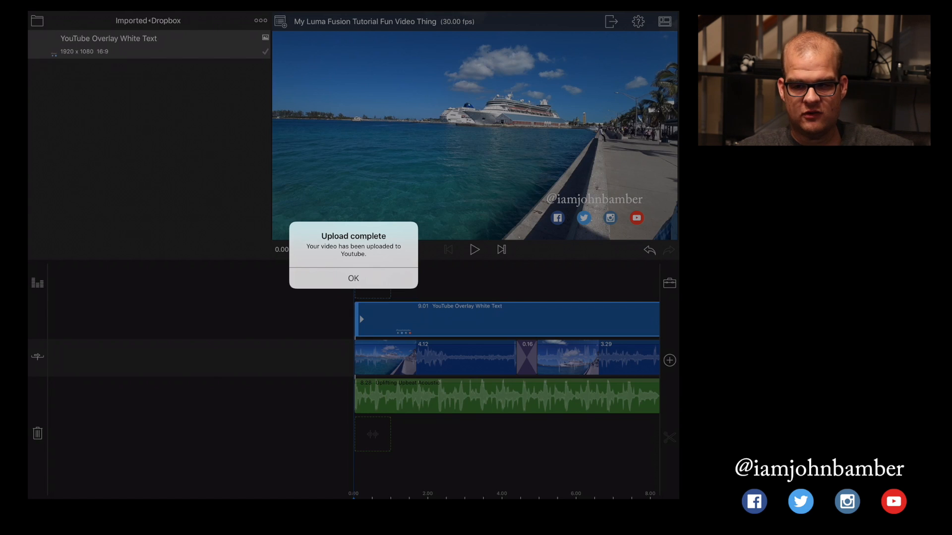
Acknowledge the Upload complete alert to return to the finished project.
left_click(353, 278)
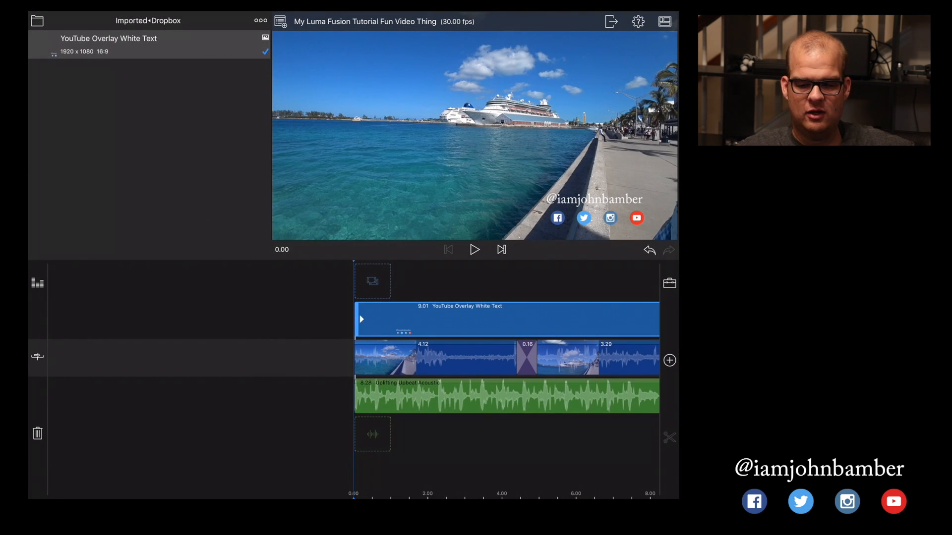